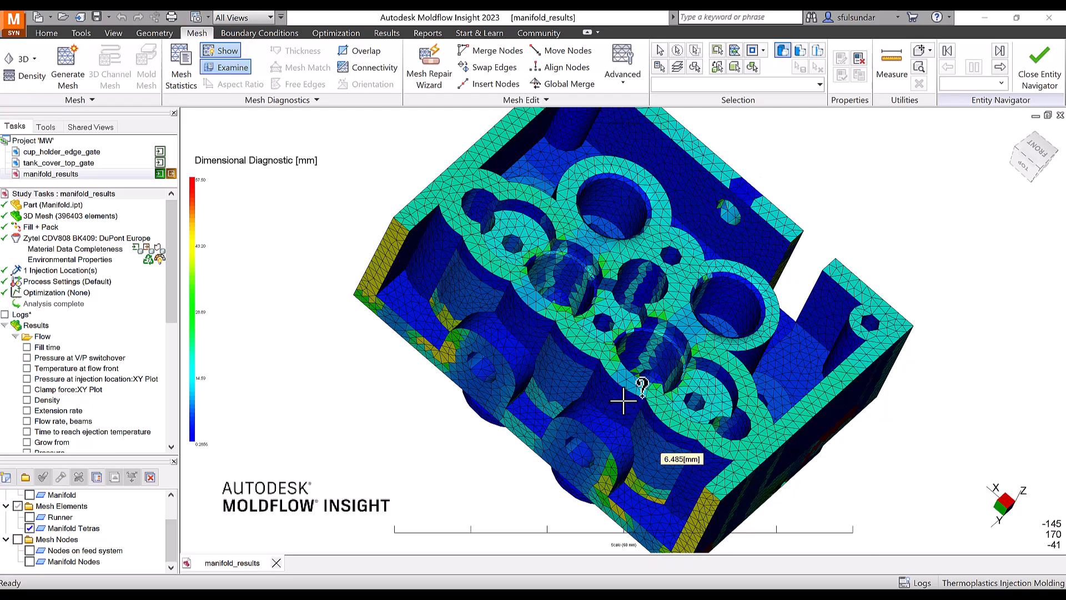
Orbit the manifold and probe wall thickness at another spot on the dimensional diagnostic
drag(643, 385, 585, 343)
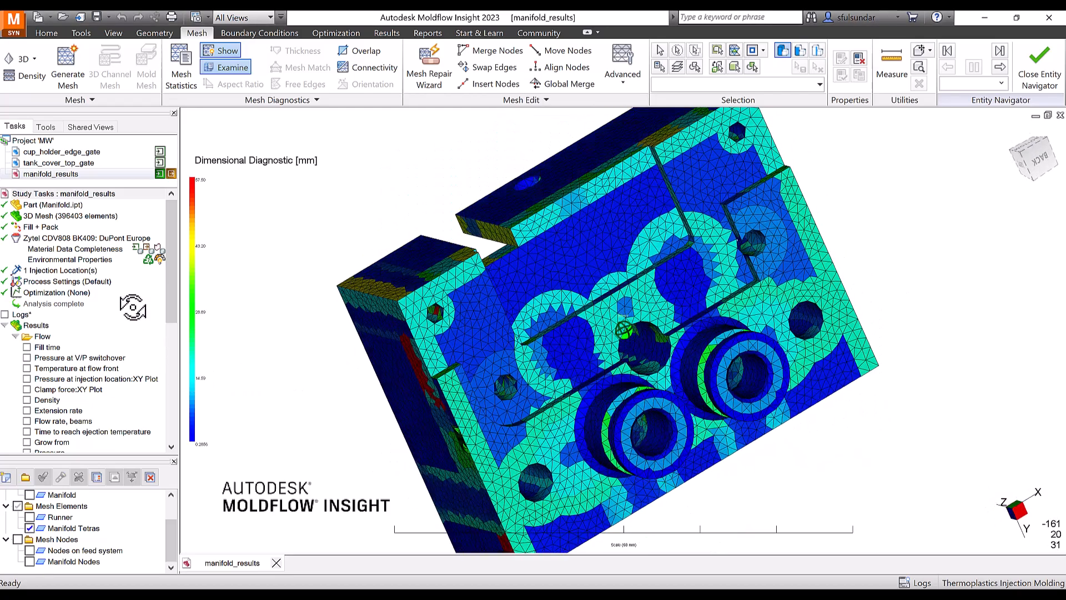
drag(622, 330, 676, 323)
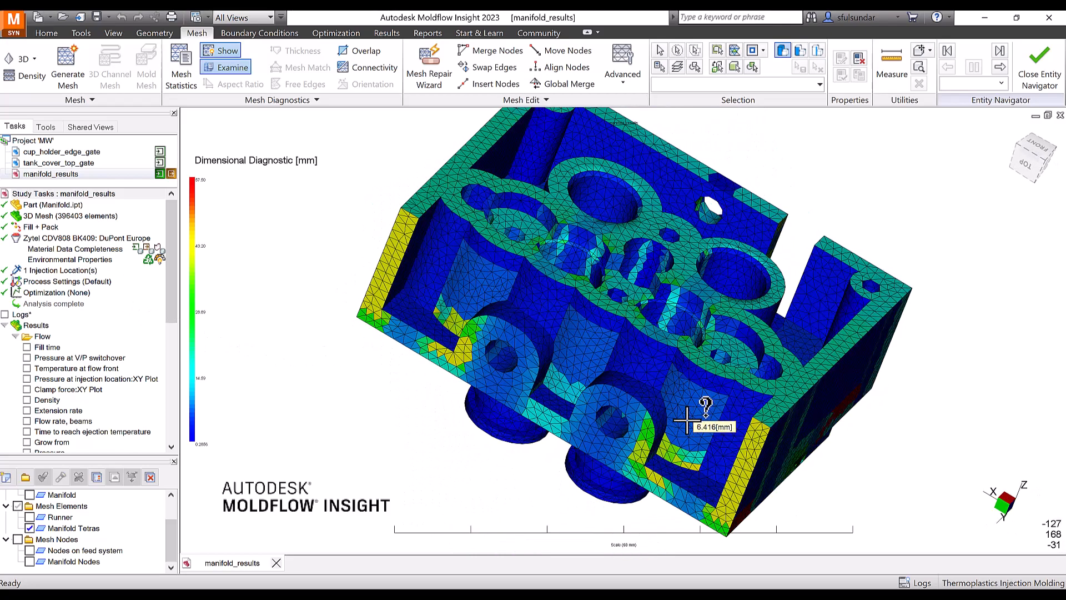
mouse_move(536, 369)
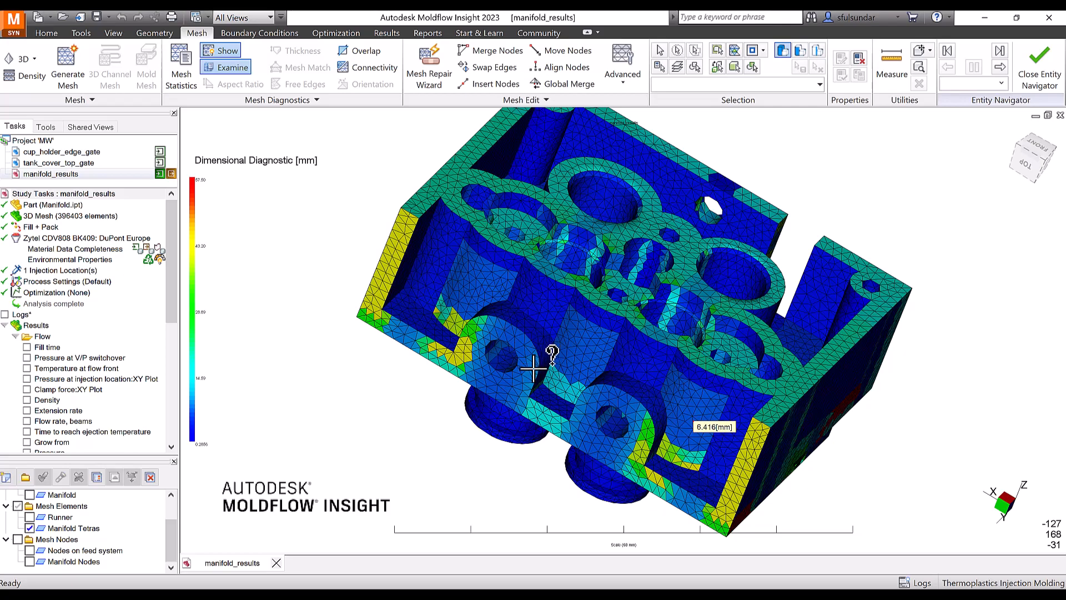
click(533, 370)
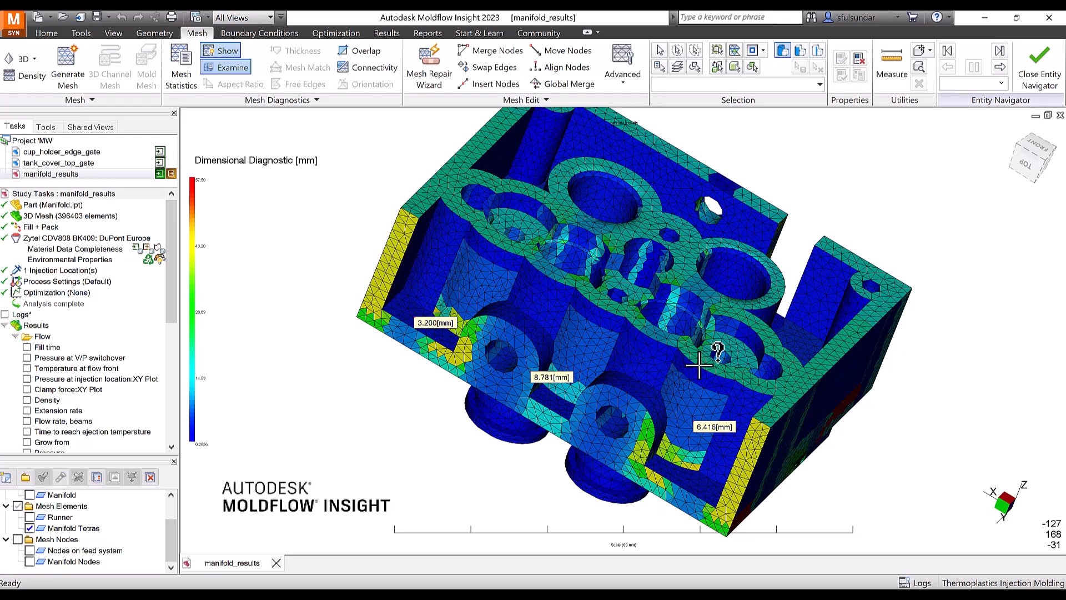
drag(714, 353, 635, 353)
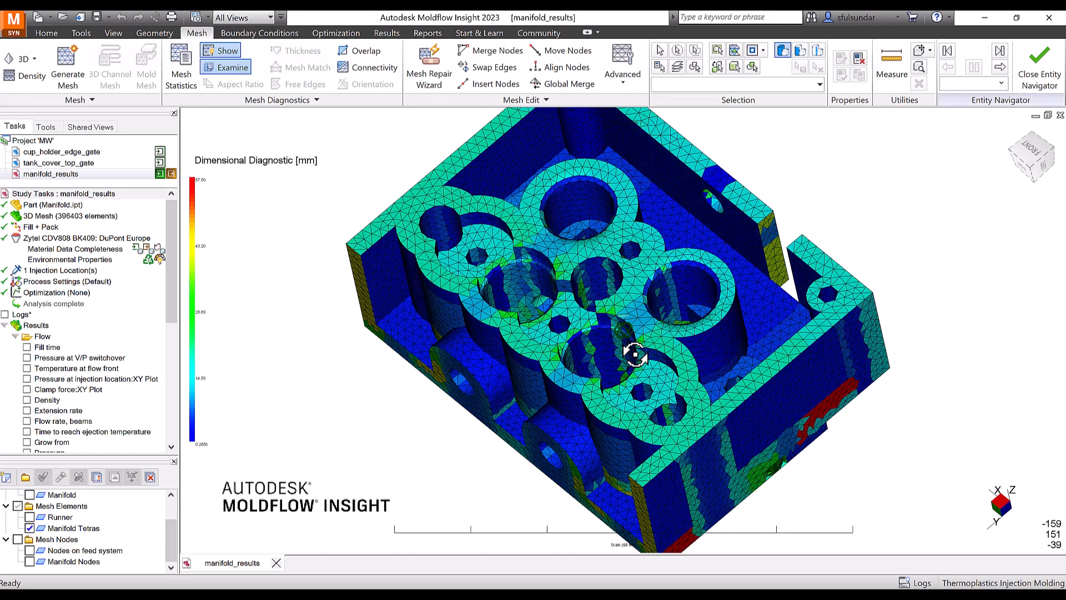
drag(635, 353, 648, 411)
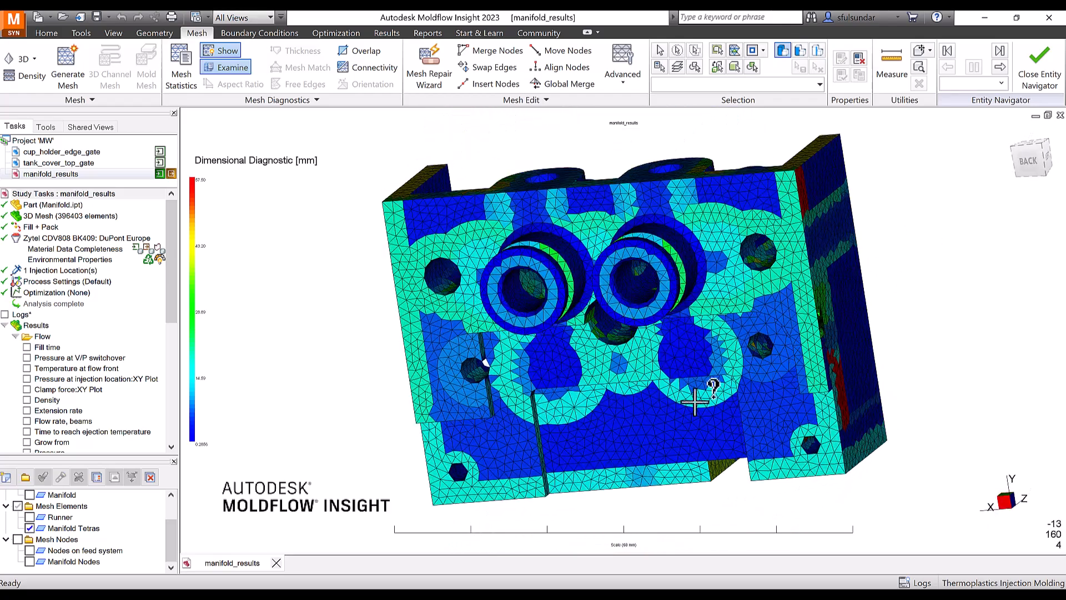
drag(693, 401, 615, 285)
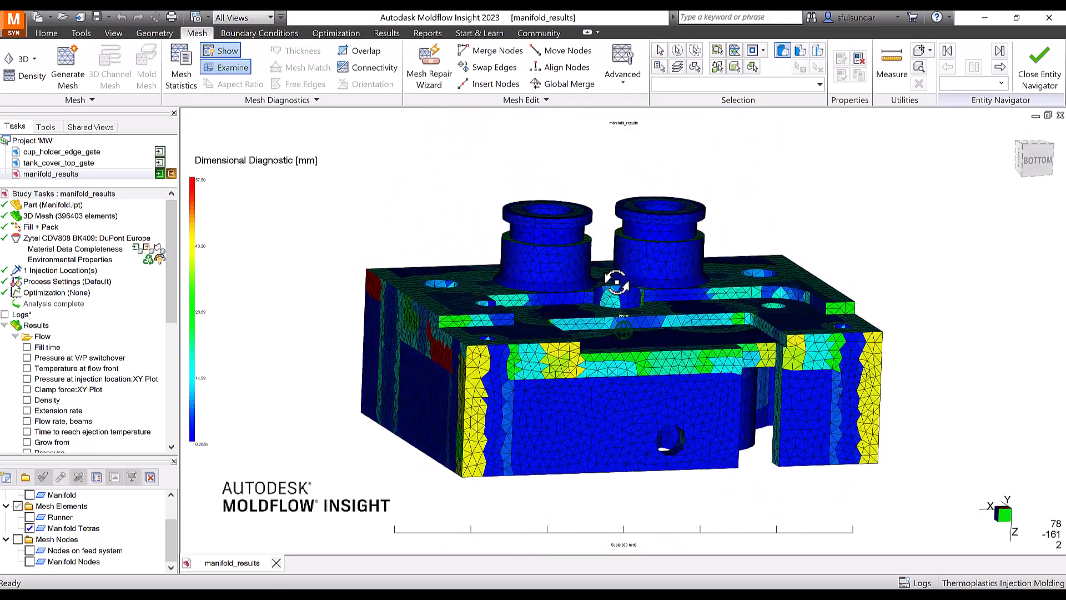
drag(615, 283, 353, 287)
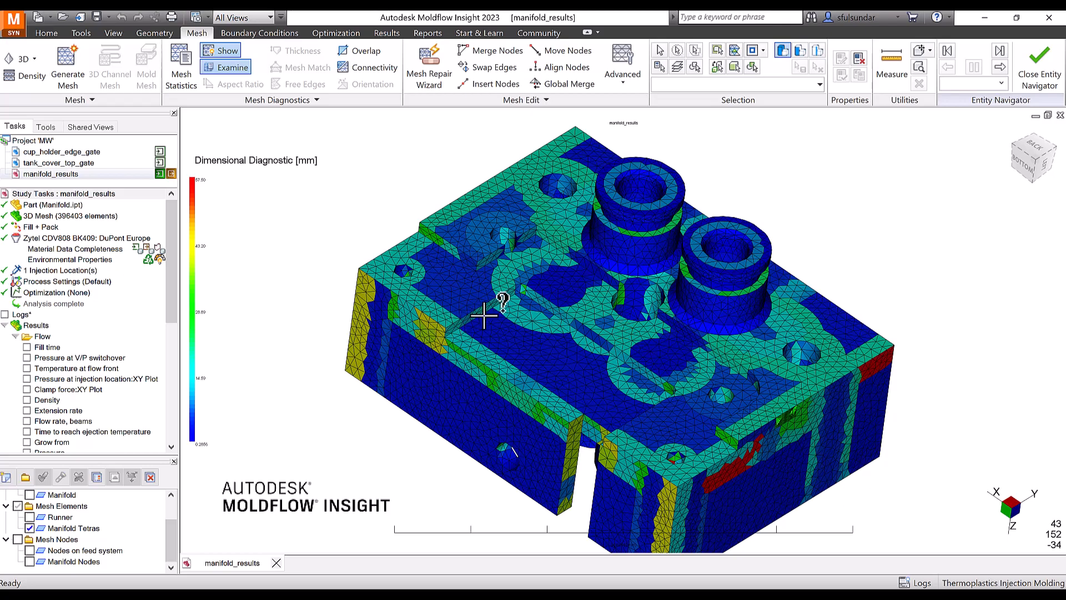
mouse_move(596, 351)
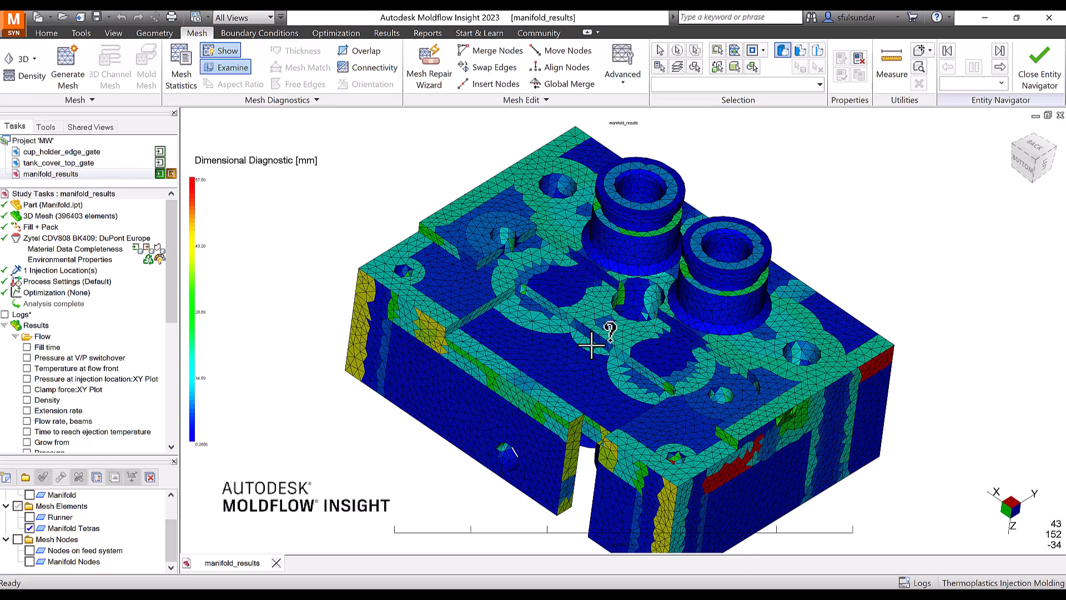
mouse_move(615, 365)
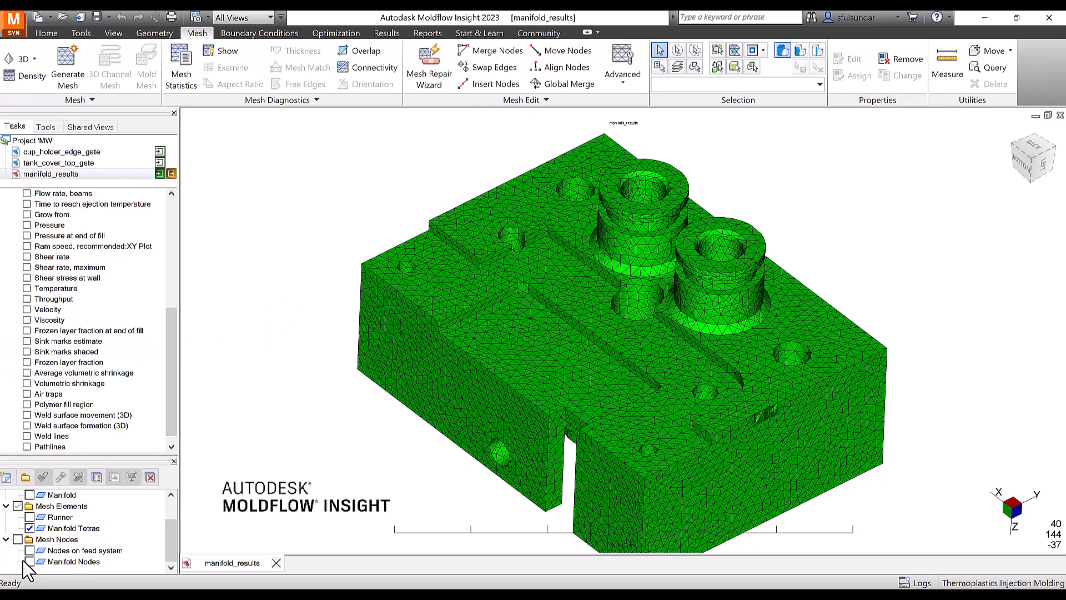
Make the Runner layer visible with the part and bring up the Fill+Pack process settings wizard
click(72, 562)
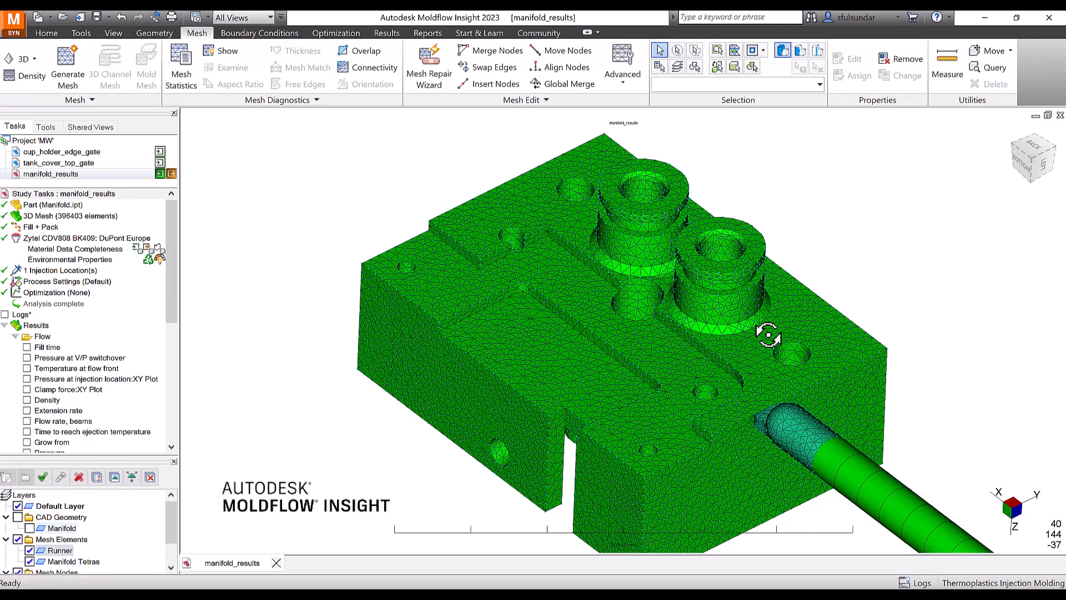
drag(768, 336, 832, 298)
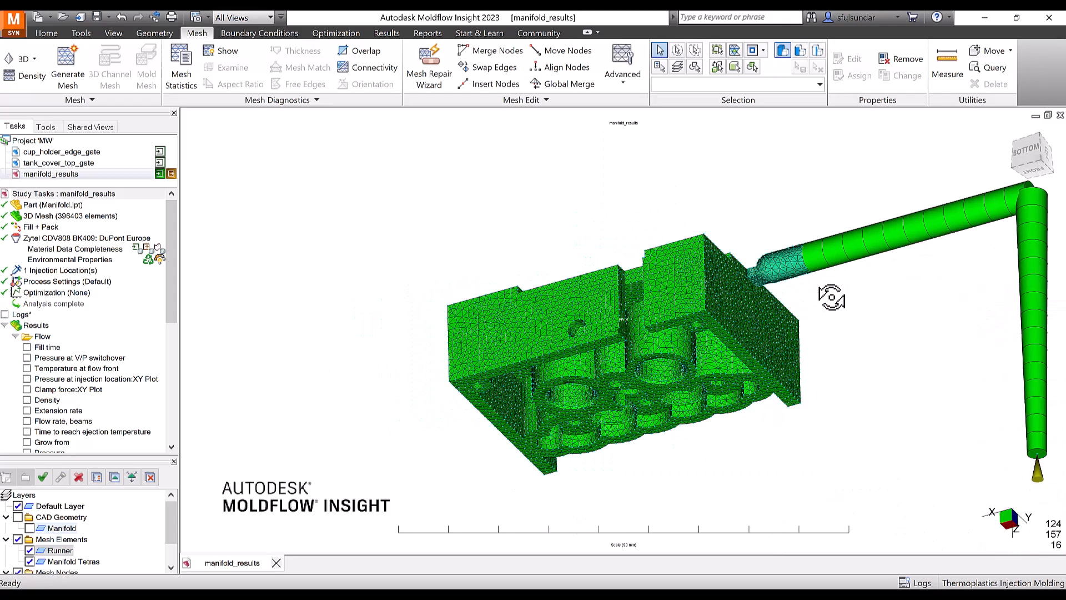
drag(832, 298, 690, 228)
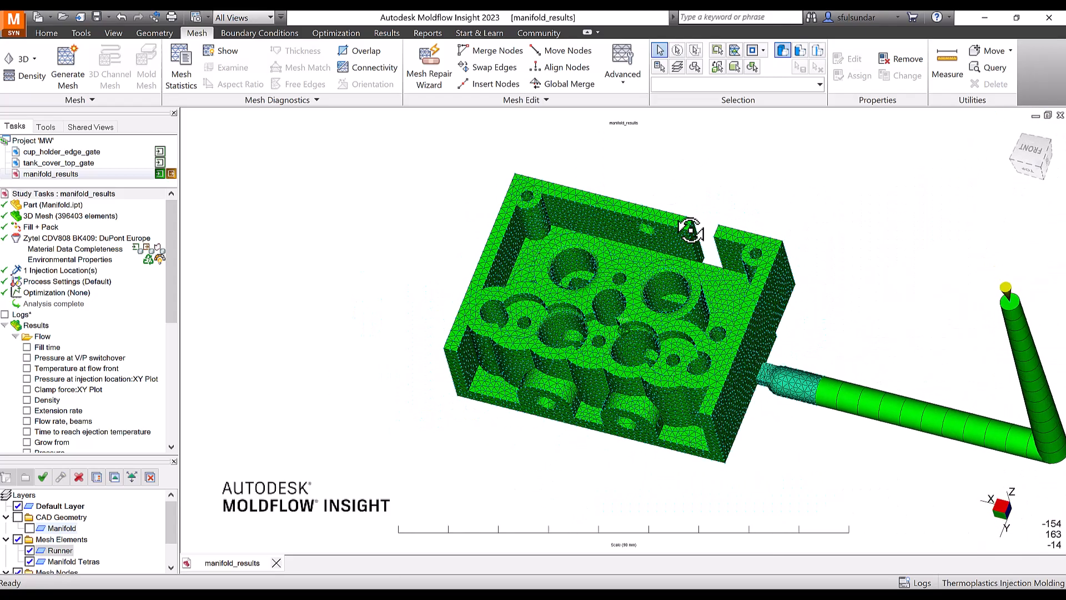
click(69, 281)
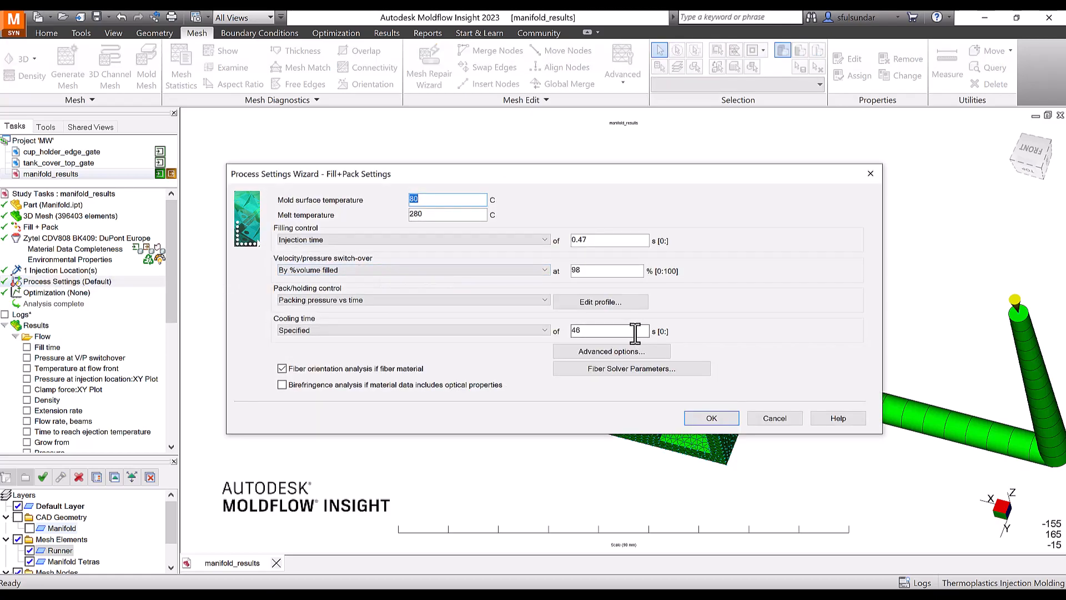
View the packing pressure vs time profile, then dismiss the profile and the Fill+Pack wizard
click(600, 302)
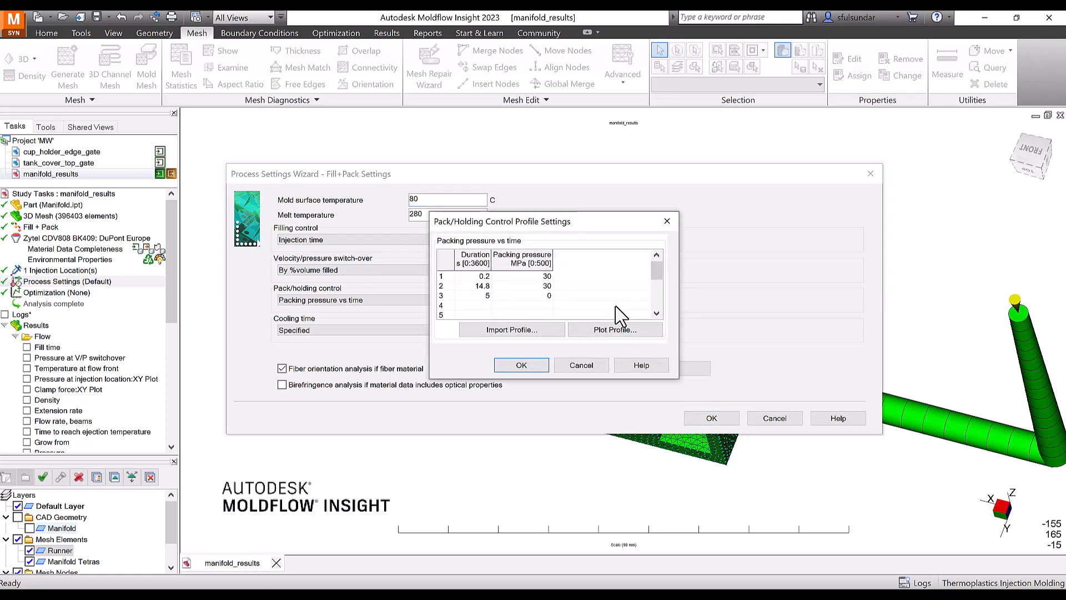
click(522, 364)
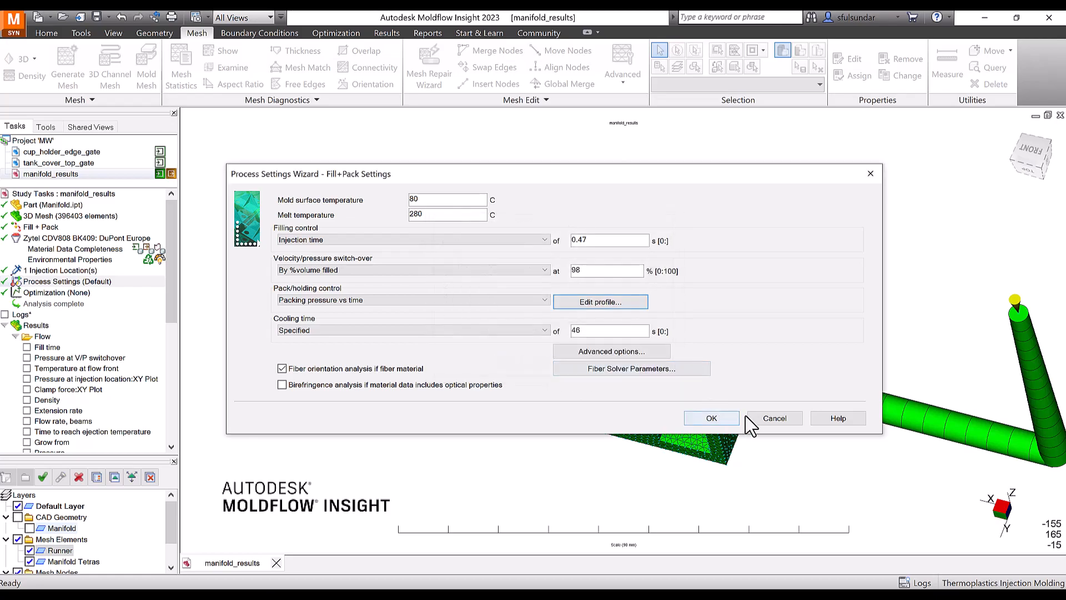
click(712, 418)
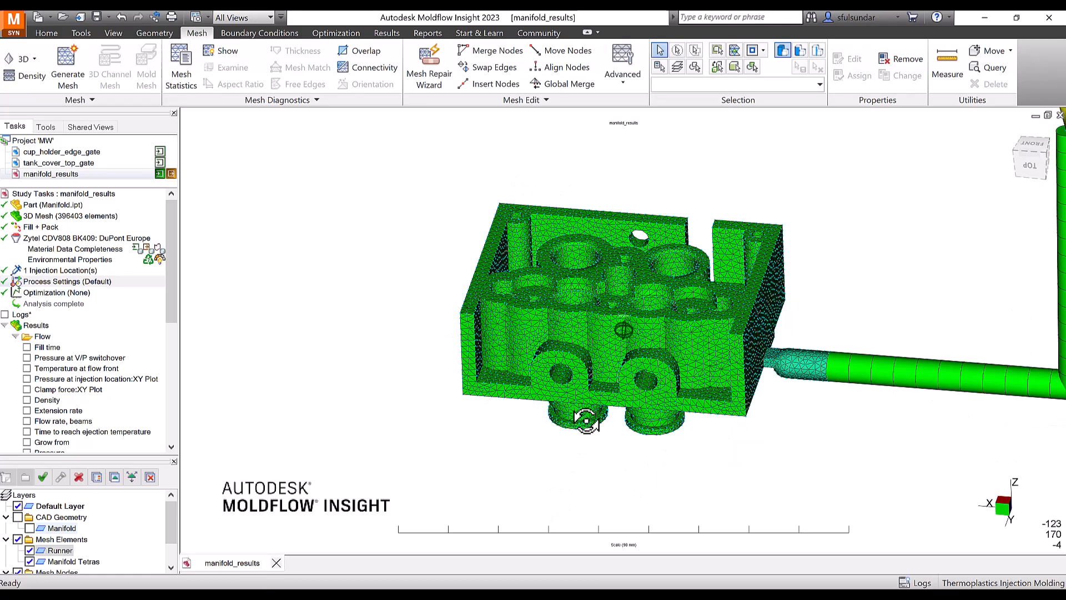
drag(585, 422, 503, 449)
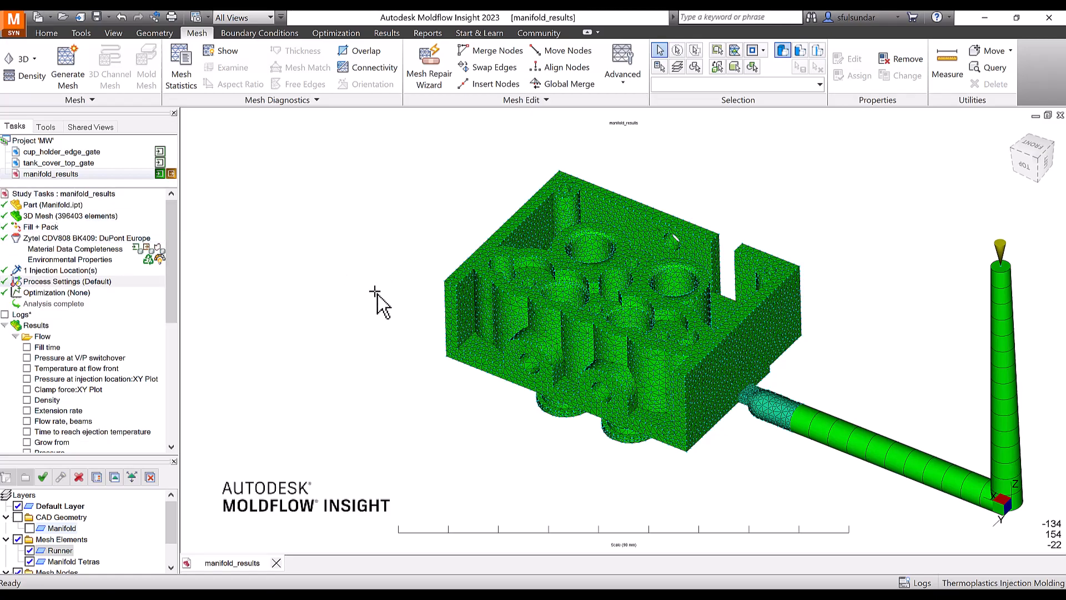
mouse_move(110, 295)
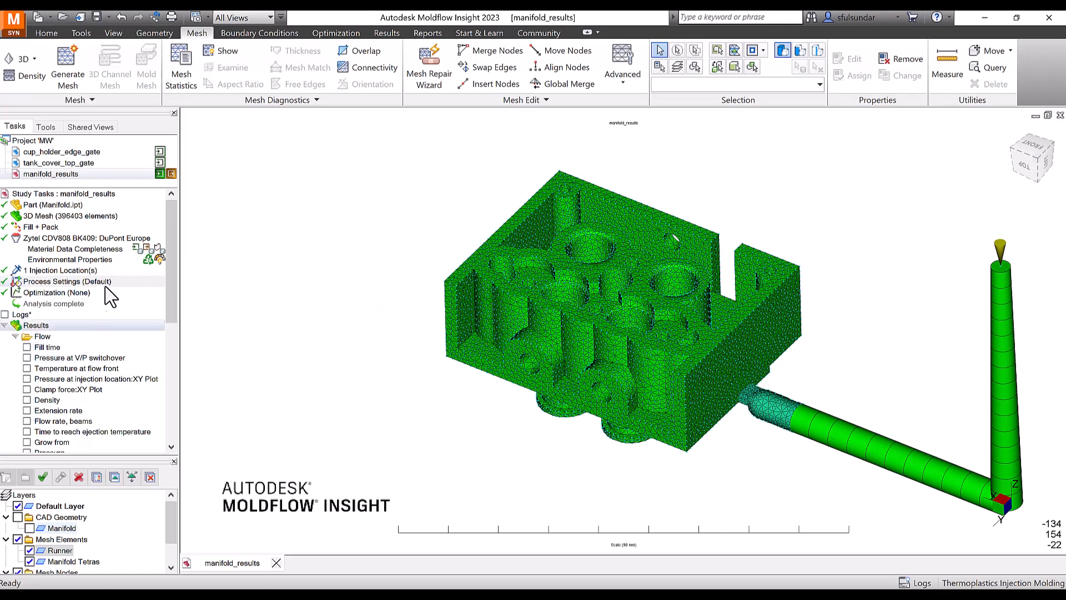
mouse_move(477, 52)
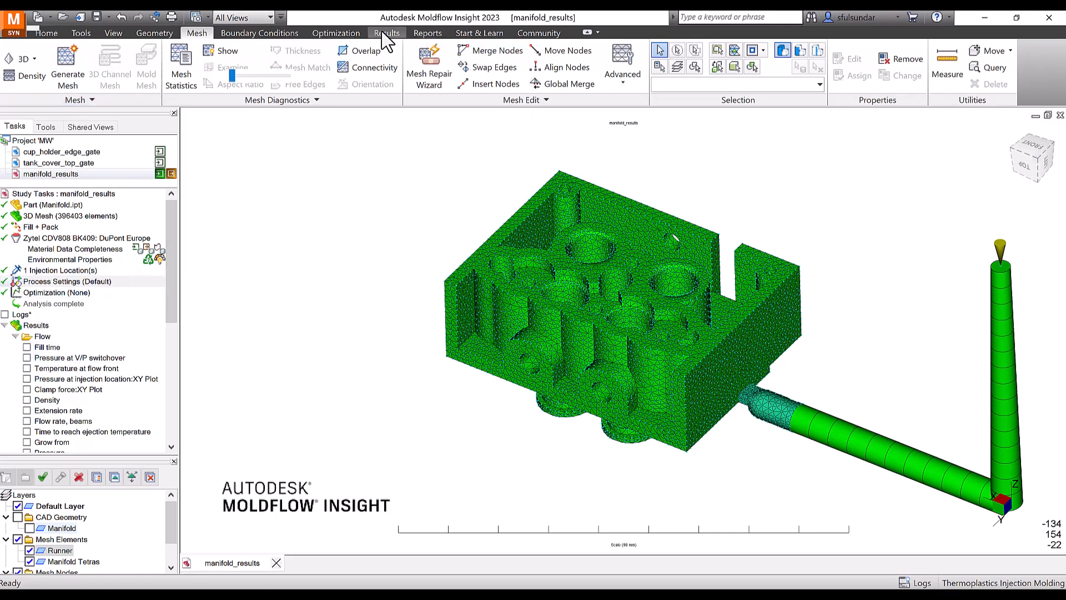
Start a new calculated plot from the Results tools and begin naming it
click(386, 33)
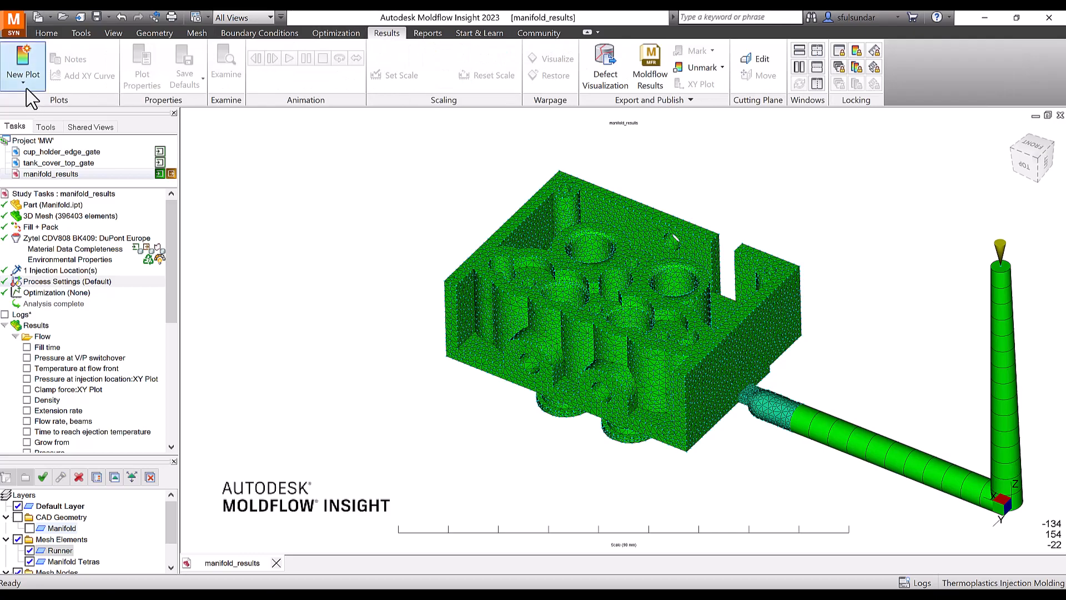
click(19, 66)
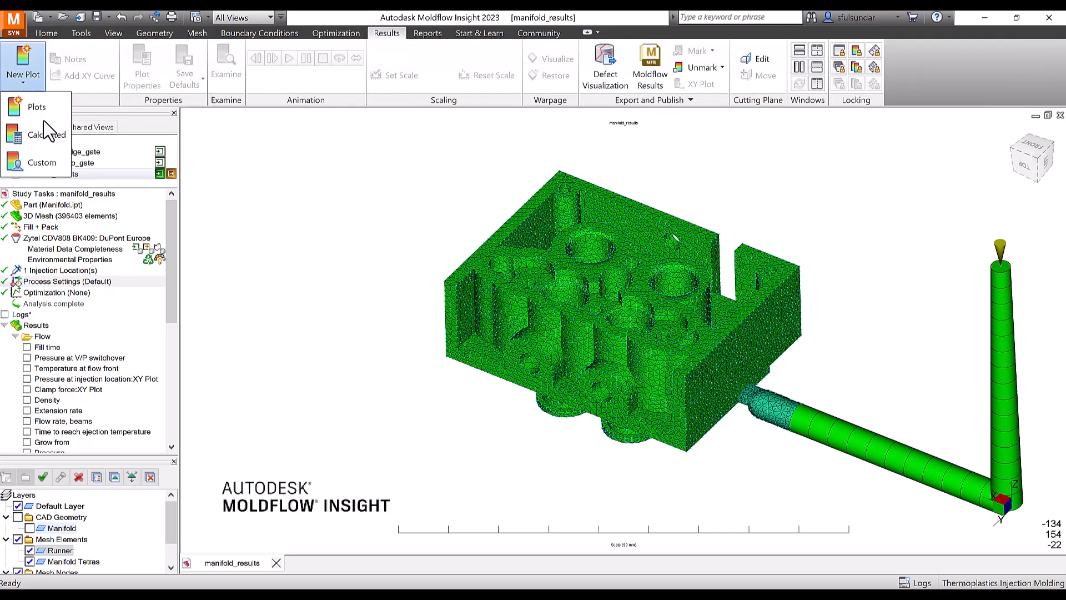
click(40, 134)
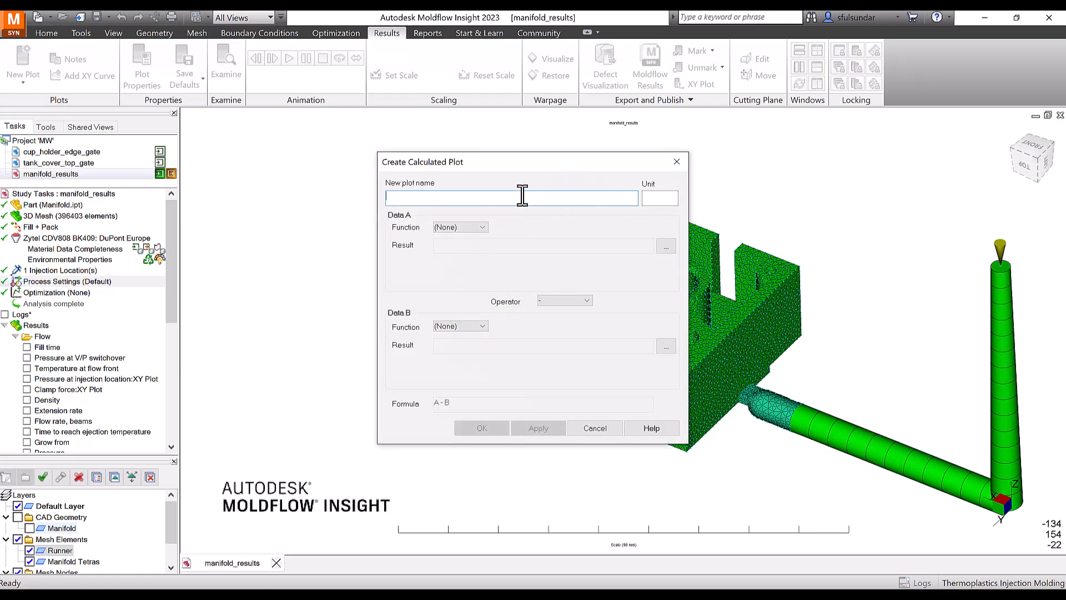
text(Vol)
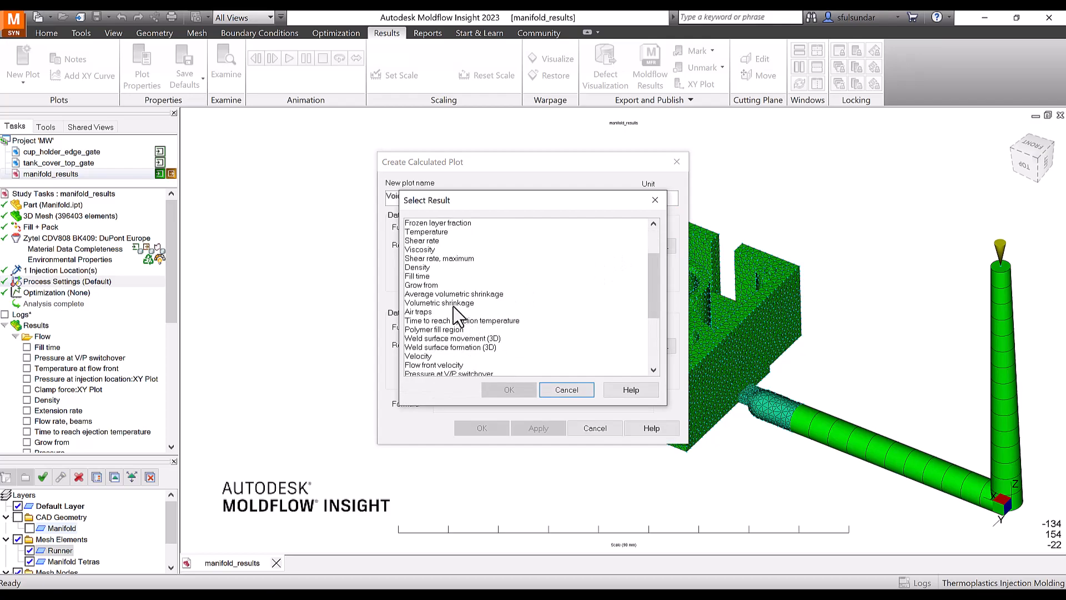
Set Data A to volumetric shrinkage at the final time step, 66.47 s
scroll(down, 3)
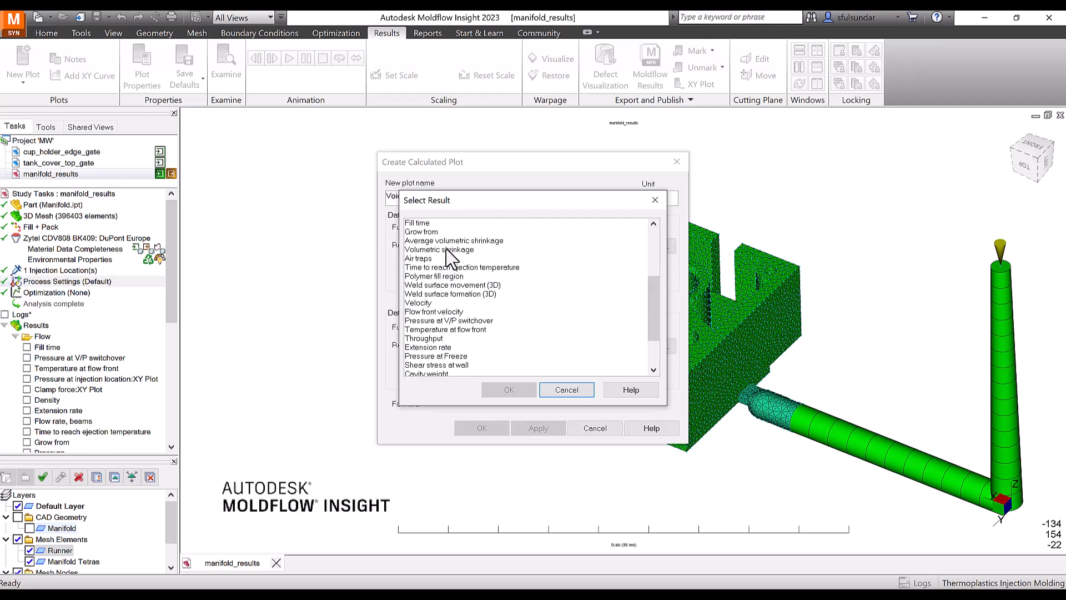
click(440, 249)
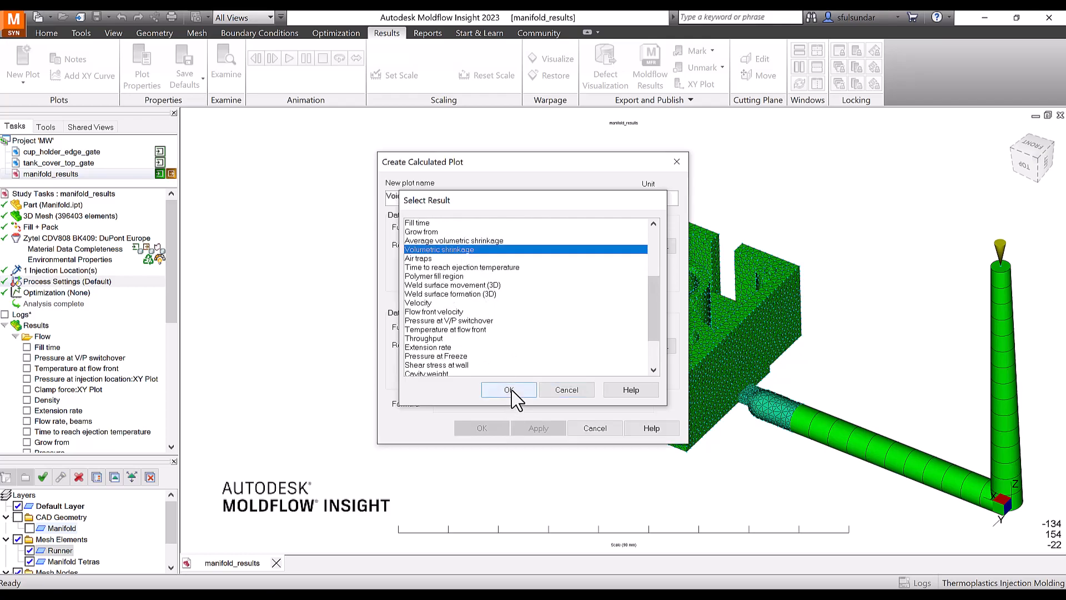
click(508, 390)
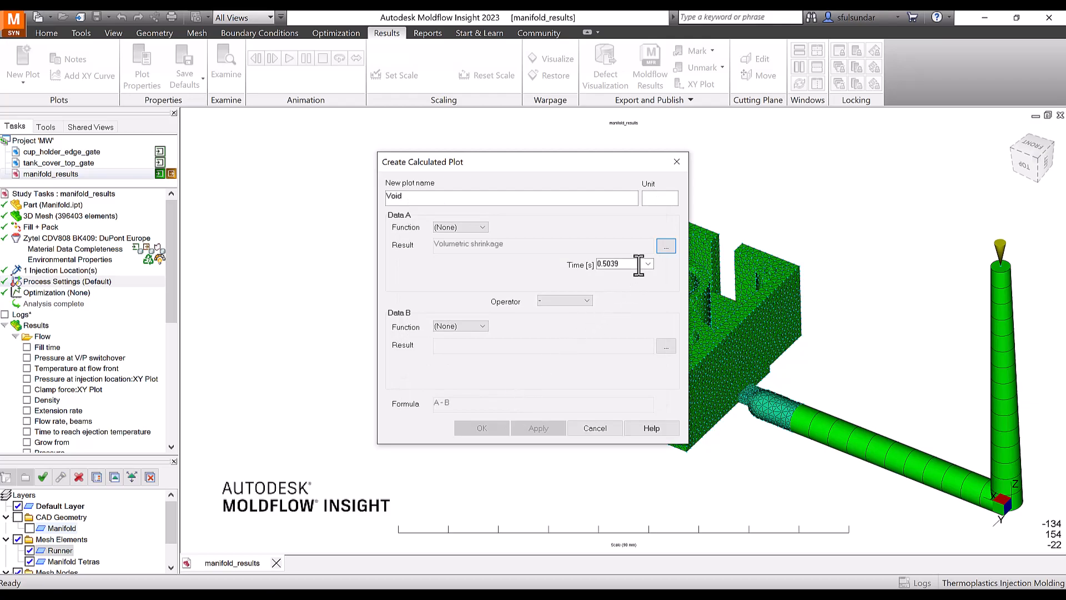
click(649, 264)
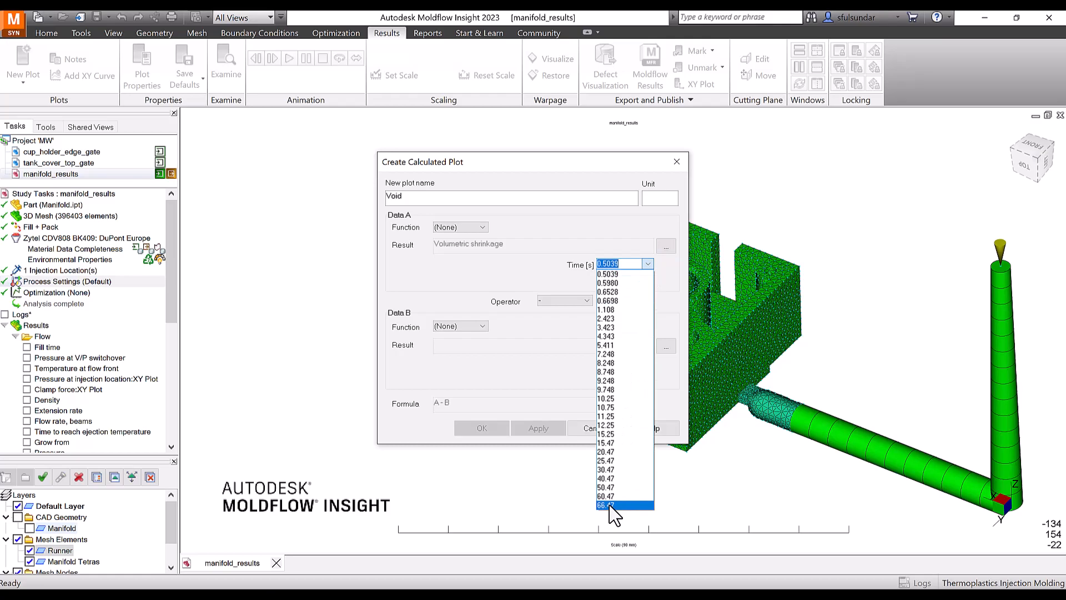
click(613, 504)
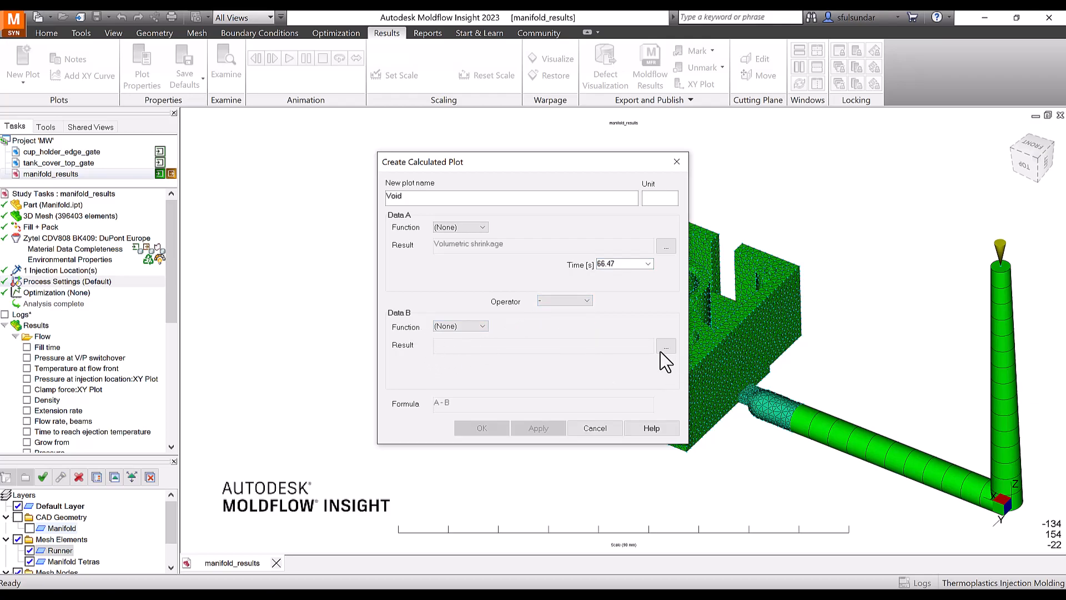
Set Data B to volumetric shrinkage at 0.5039 s and apply to generate the Void plot
click(665, 345)
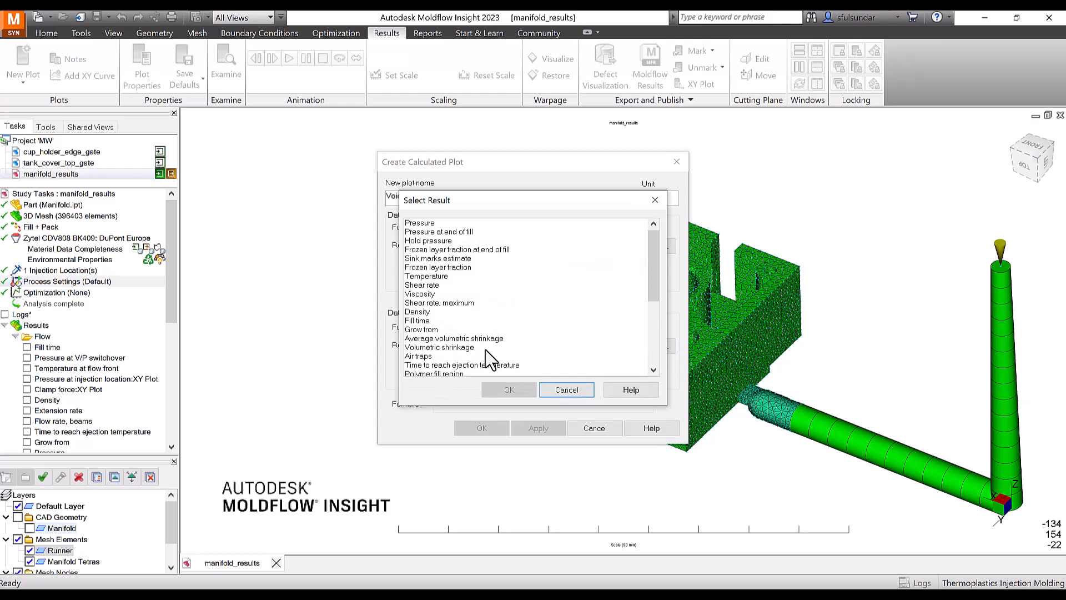
click(440, 347)
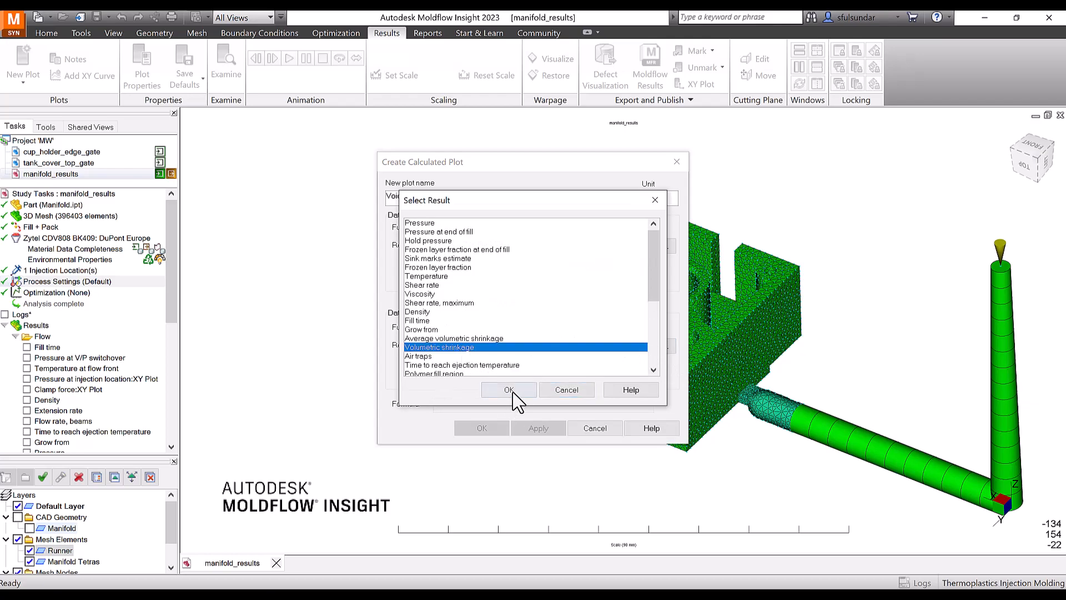
click(509, 390)
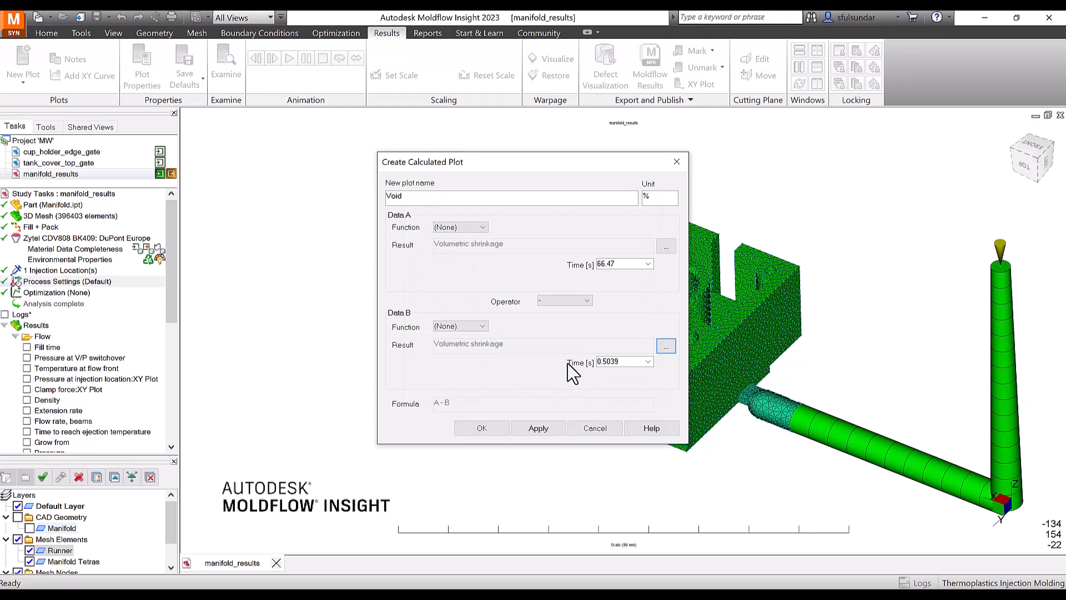
mouse_move(580, 373)
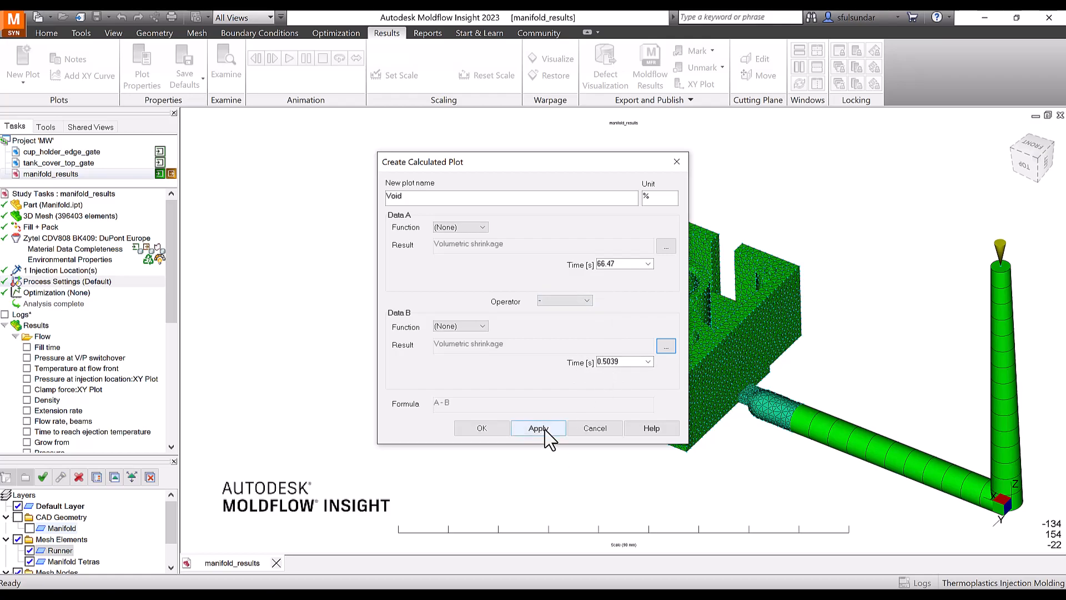
click(538, 428)
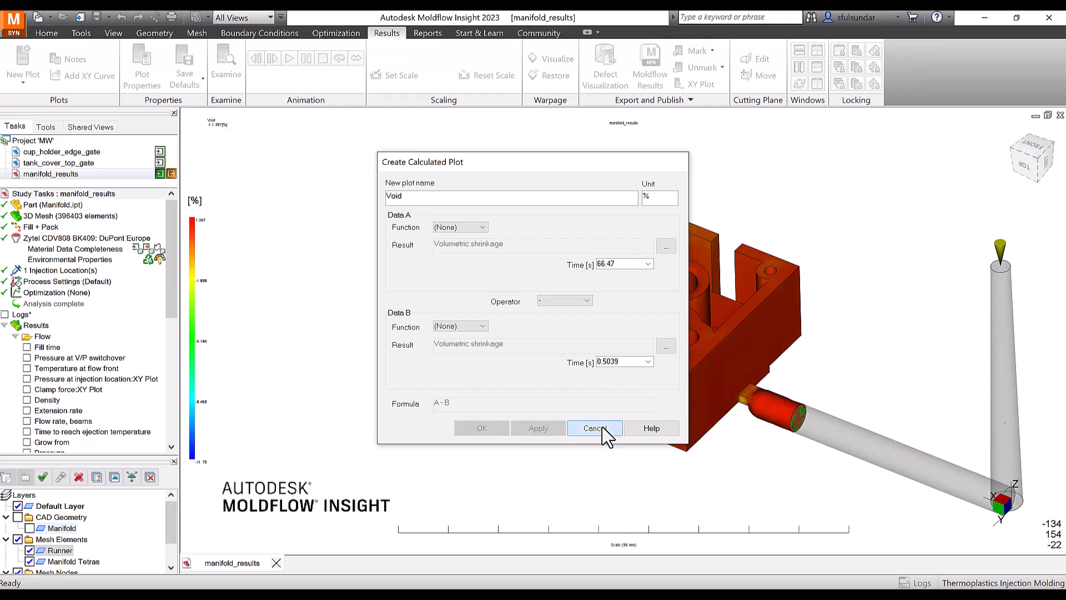
Cancel the calculated plot setup and bring up the Void plot's properties from User-Defined Plots
click(594, 428)
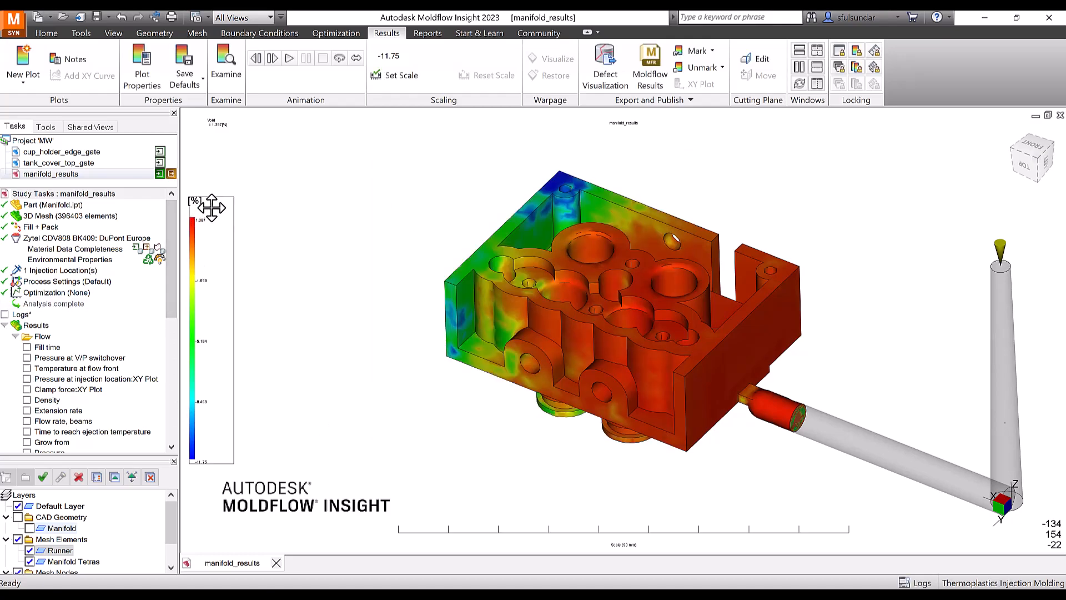
mouse_move(204, 484)
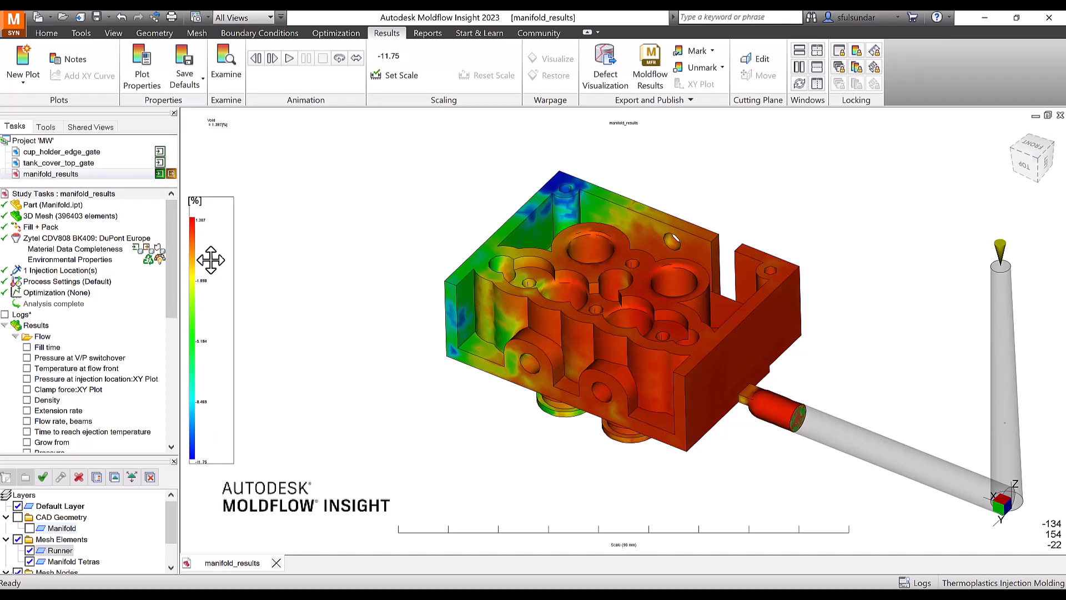
mouse_move(205, 231)
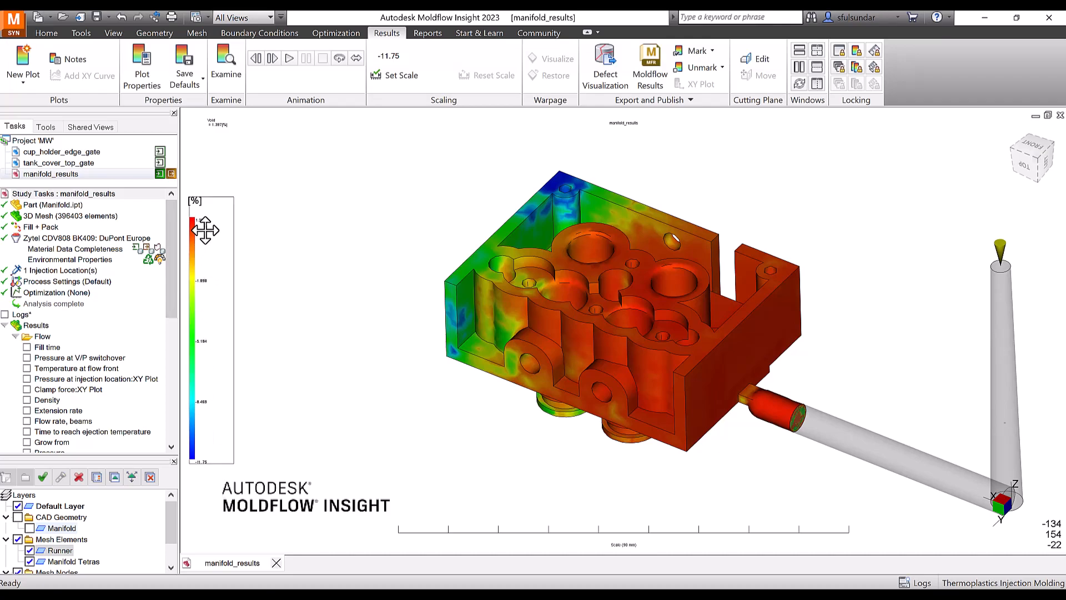
scroll(down, 3)
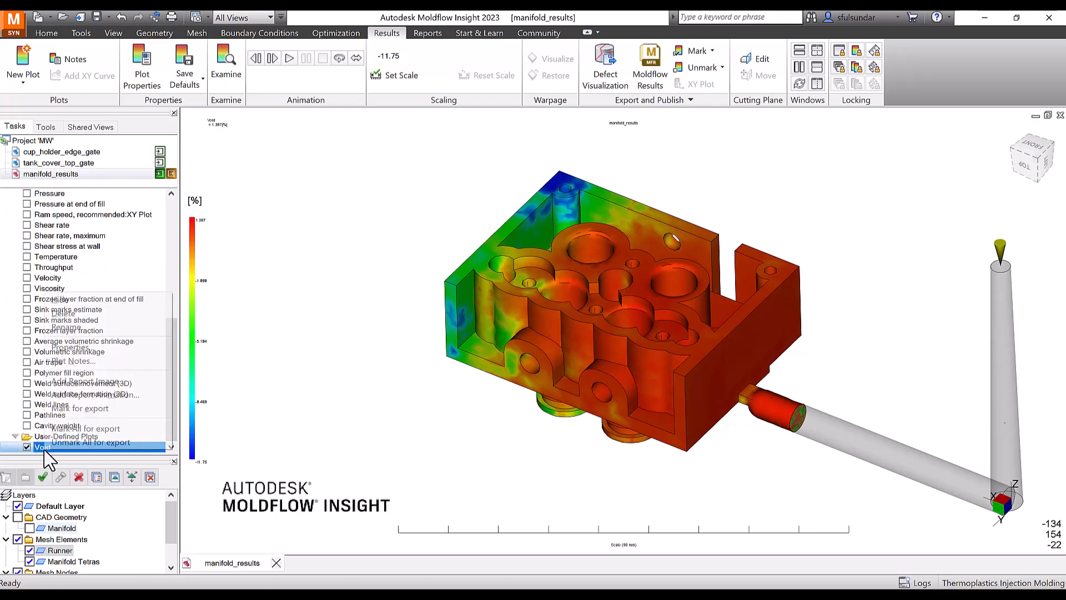
click(63, 355)
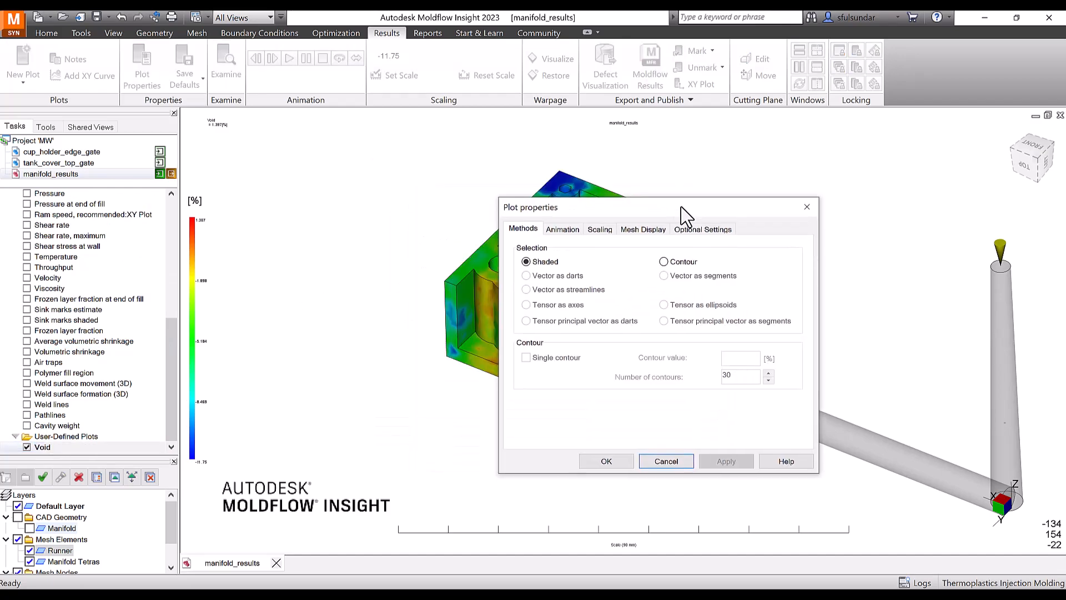
mouse_move(638, 239)
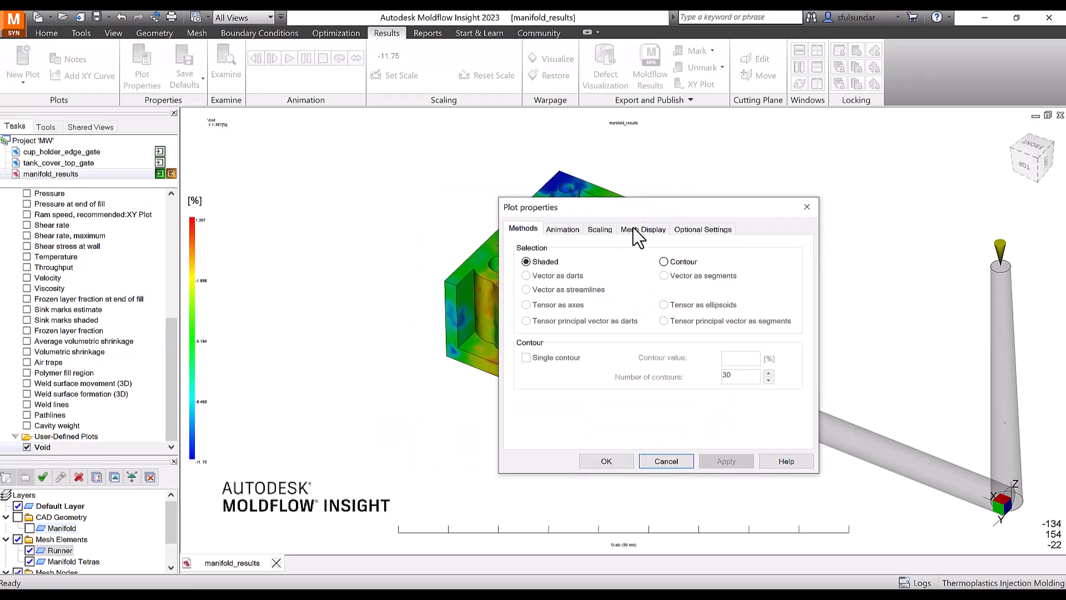
Switch the Void plot's scaling to Specified min/max and launch Windows Calculator
click(600, 229)
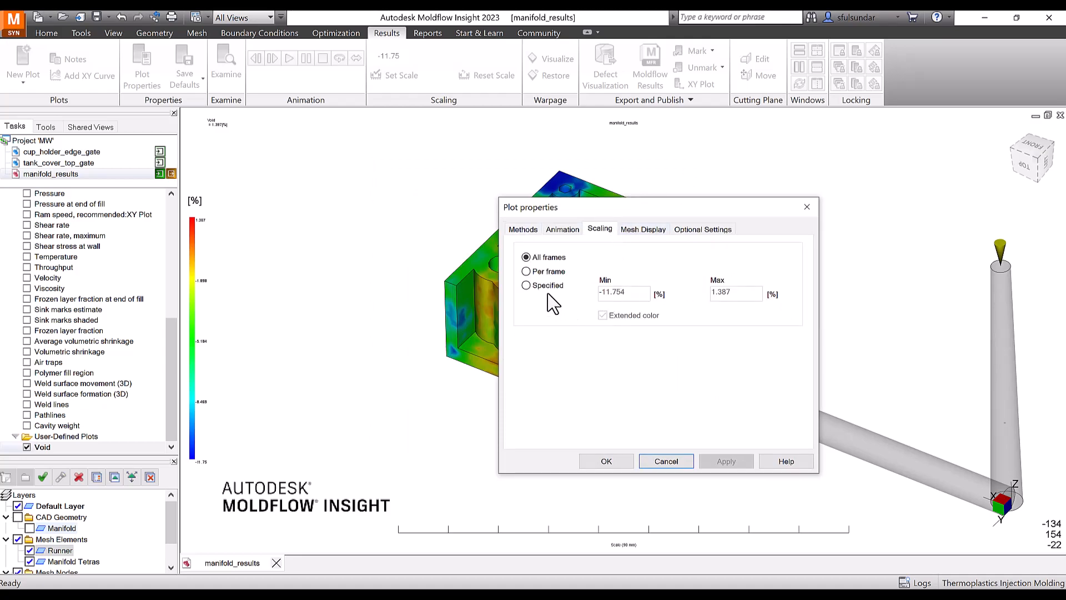
click(527, 284)
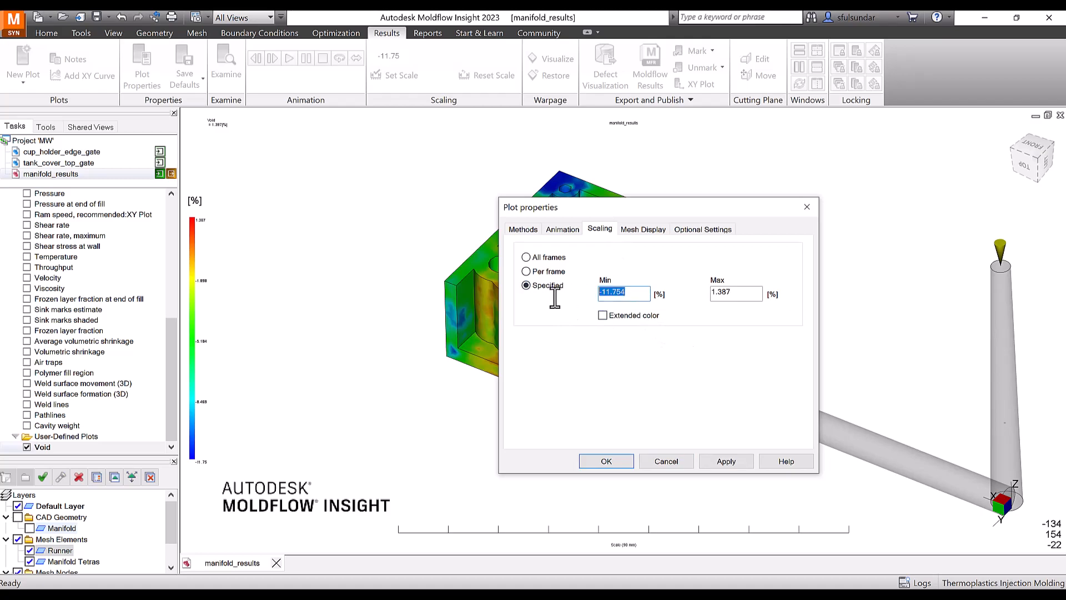
mouse_move(584, 311)
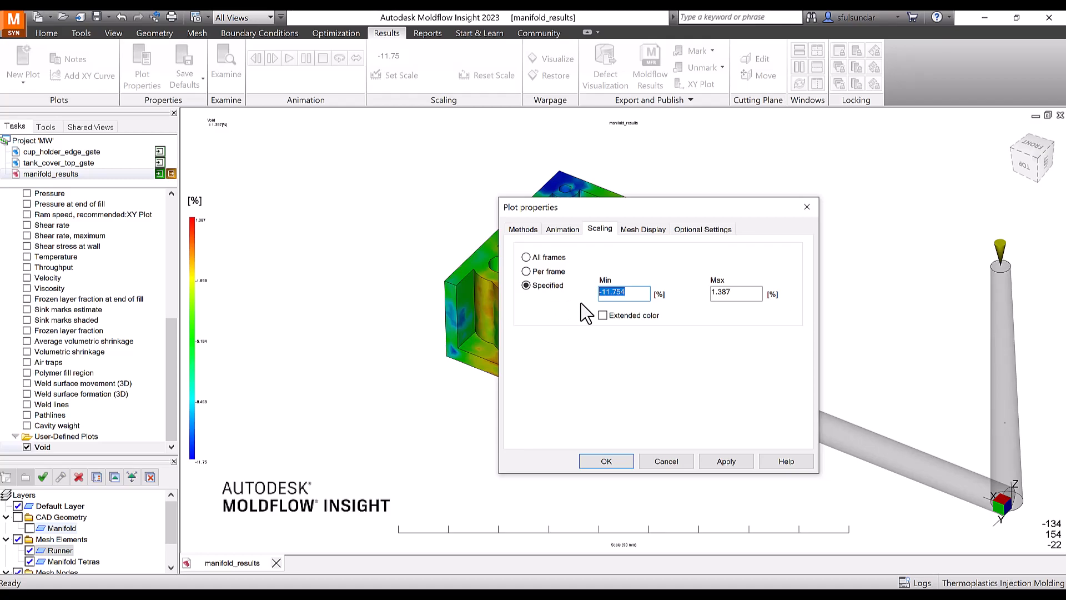
key(Super)
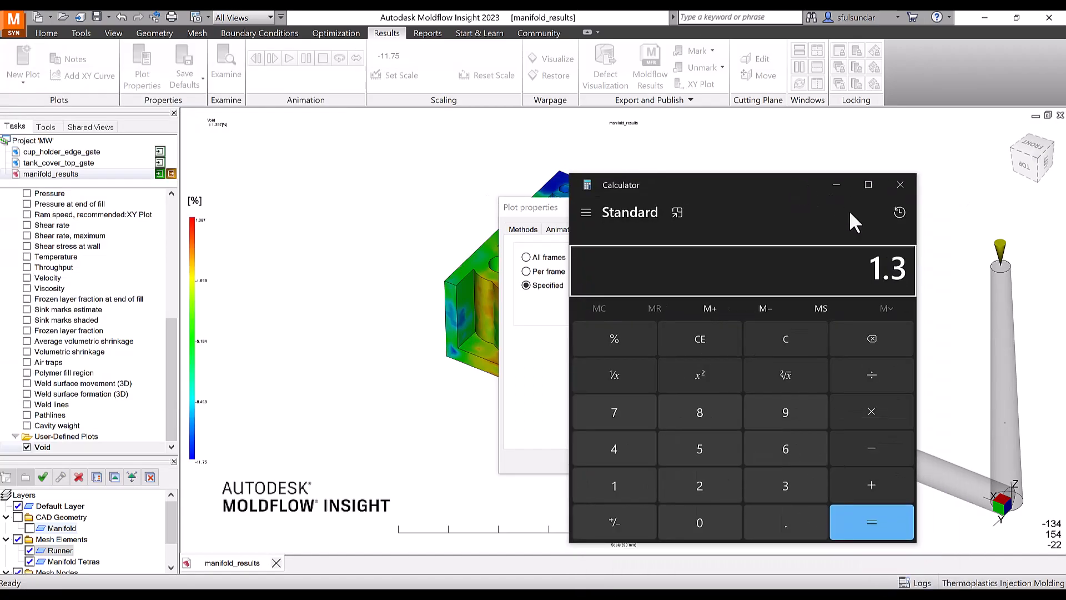
Compute 1.3 × 0.64 = 0.832 in Calculator and return to the scale Min field
click(870, 411)
text(0.6)
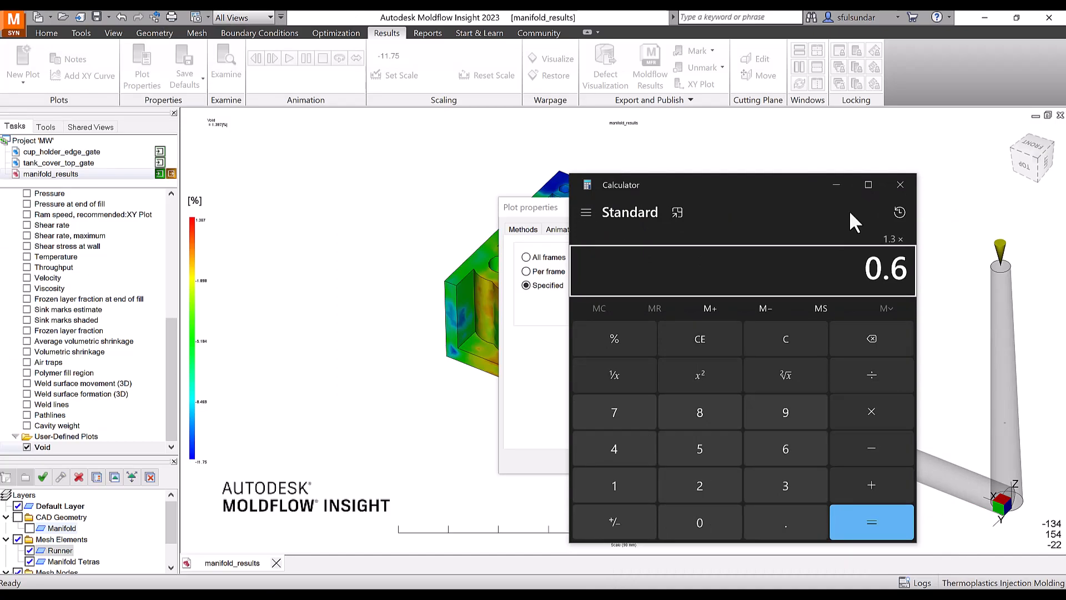
click(870, 522)
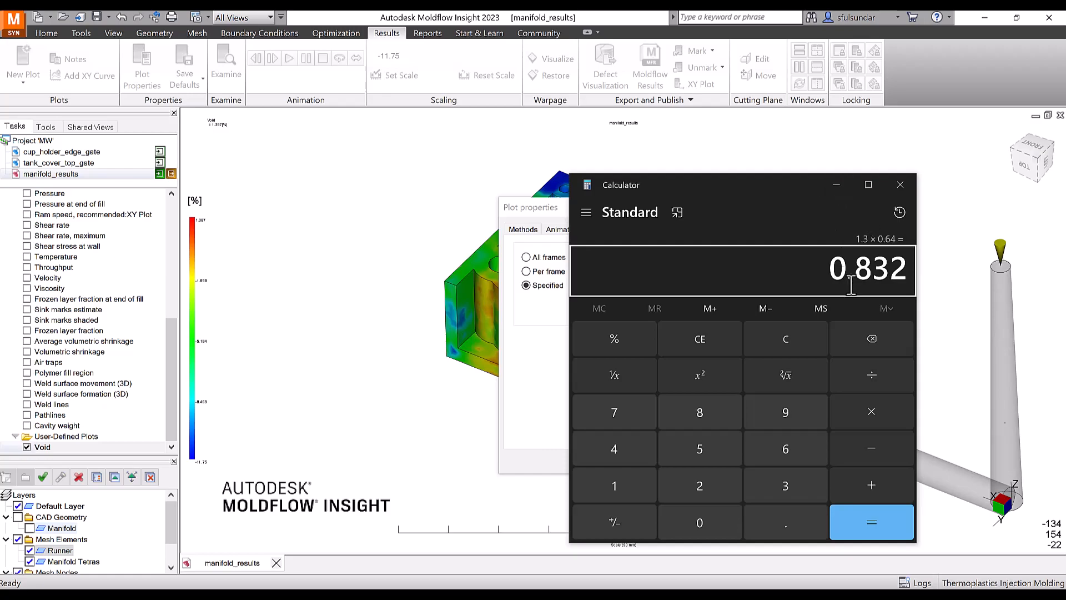
click(899, 184)
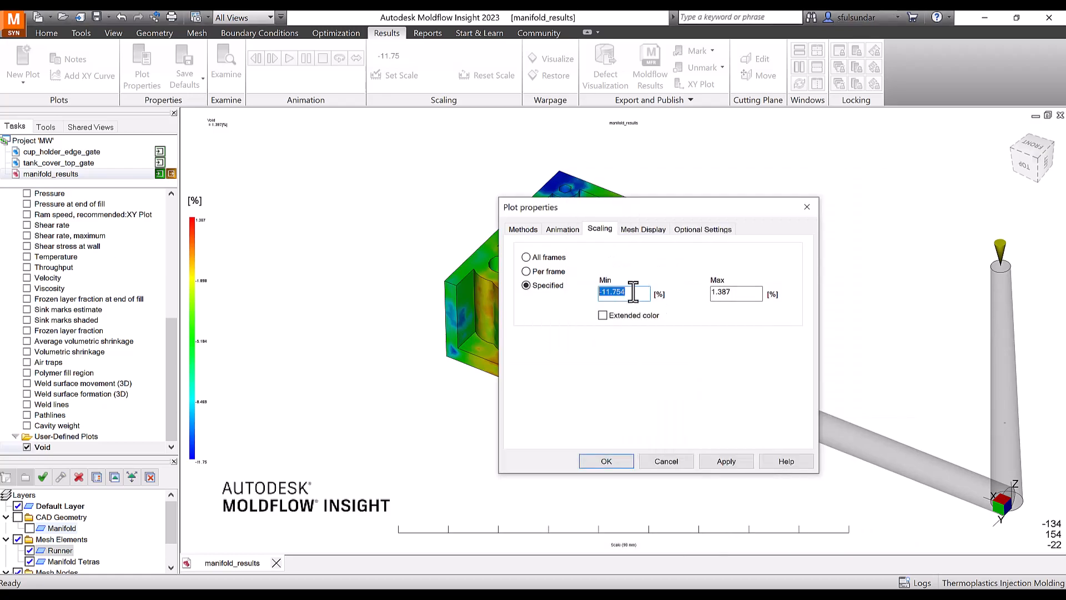
Set the Void plot scale to Min 0.83 and Max 1.387 %, apply and accept it
text(0.83)
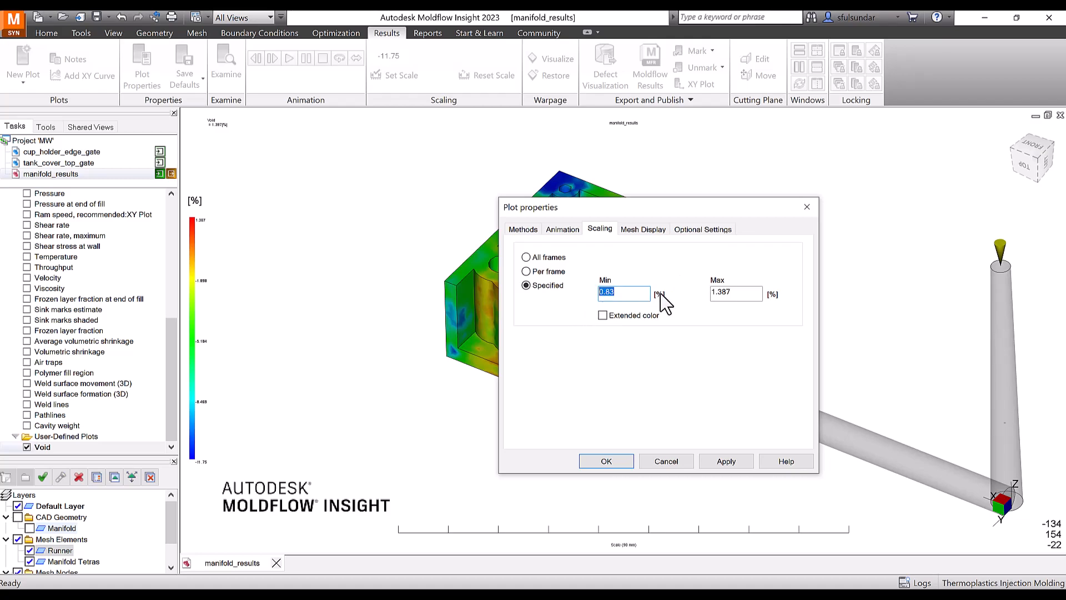
mouse_move(840, 506)
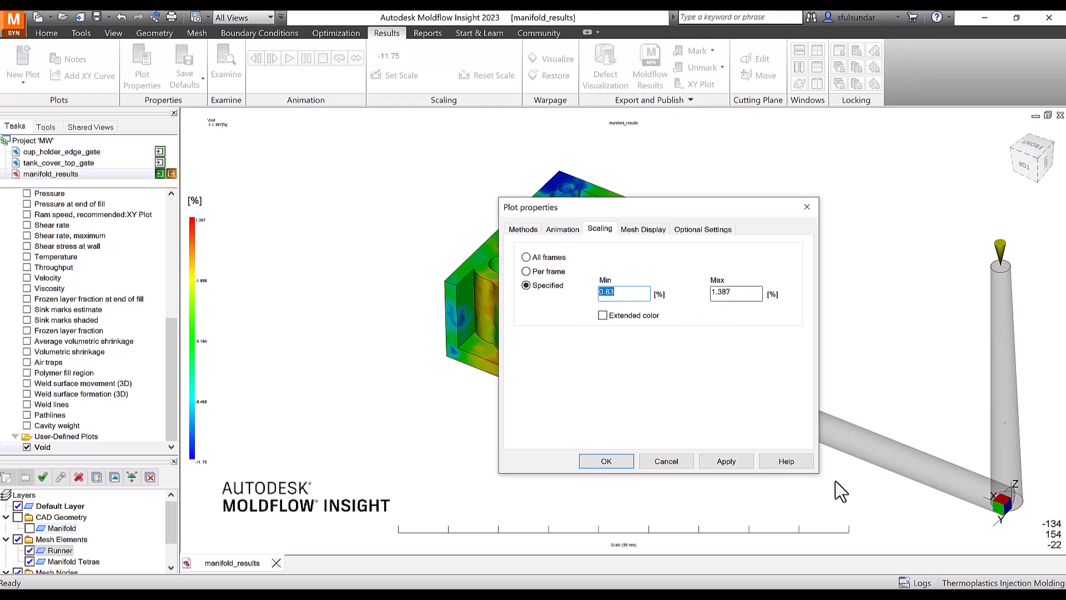
click(726, 461)
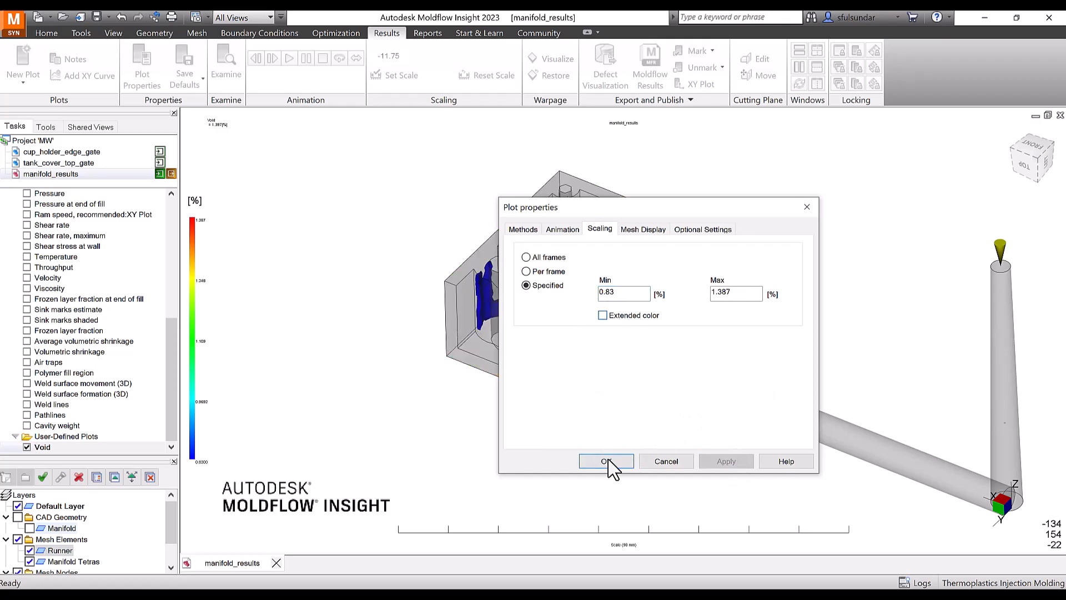
click(606, 461)
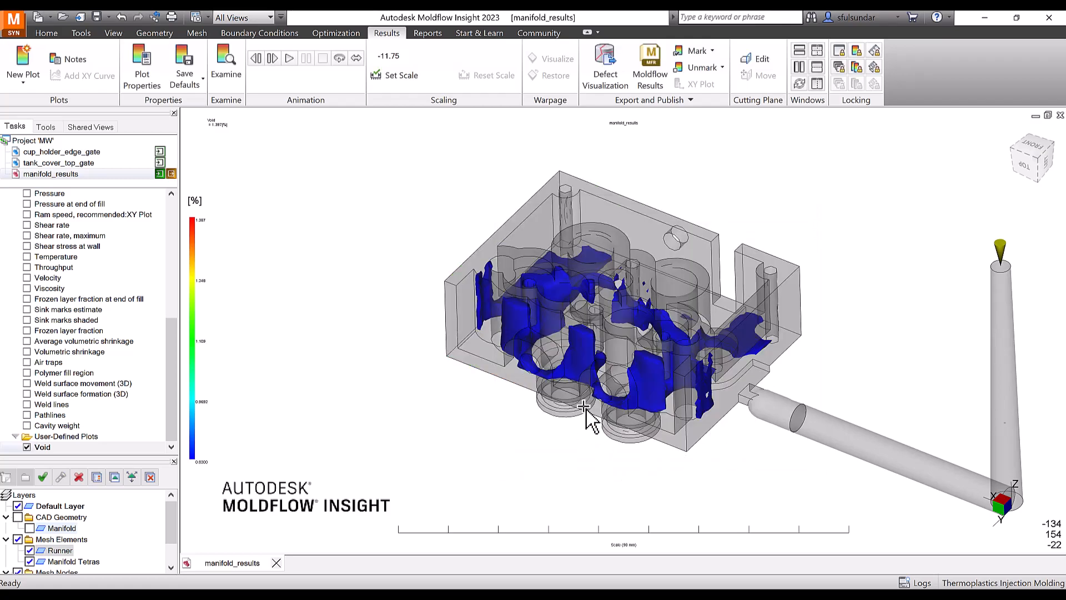
Orbit to examine the blue void regions, then reopen the Void plot's Scaling settings
drag(585, 408, 622, 330)
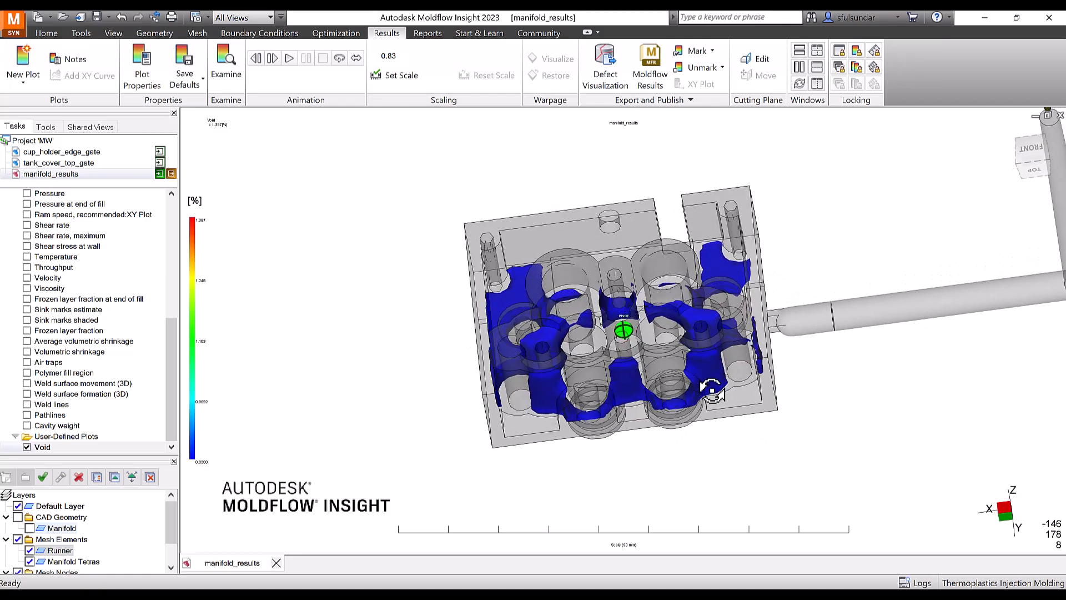
drag(625, 326, 577, 381)
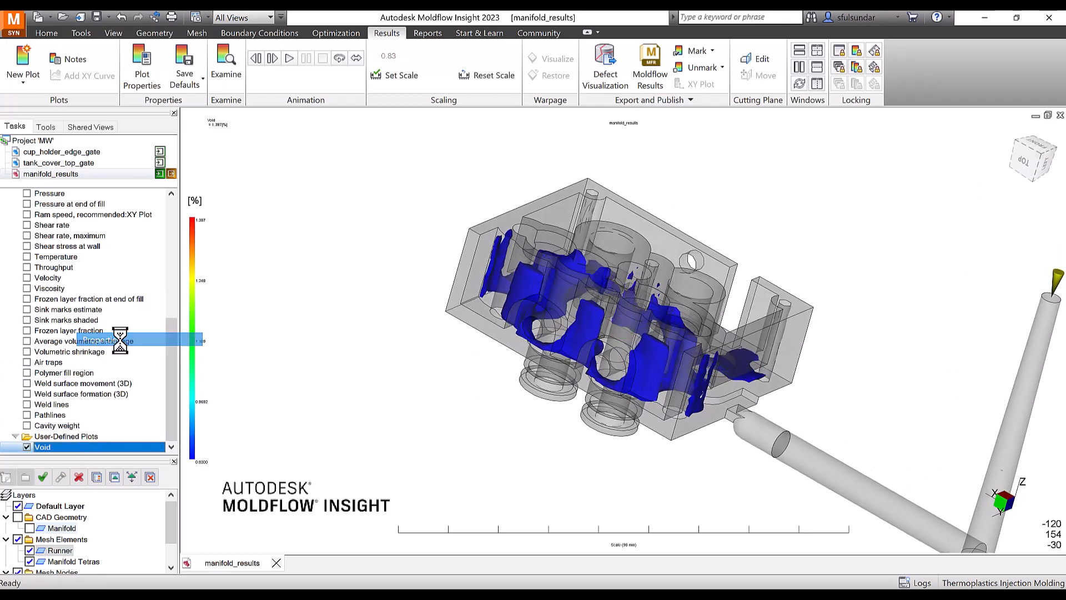
click(142, 64)
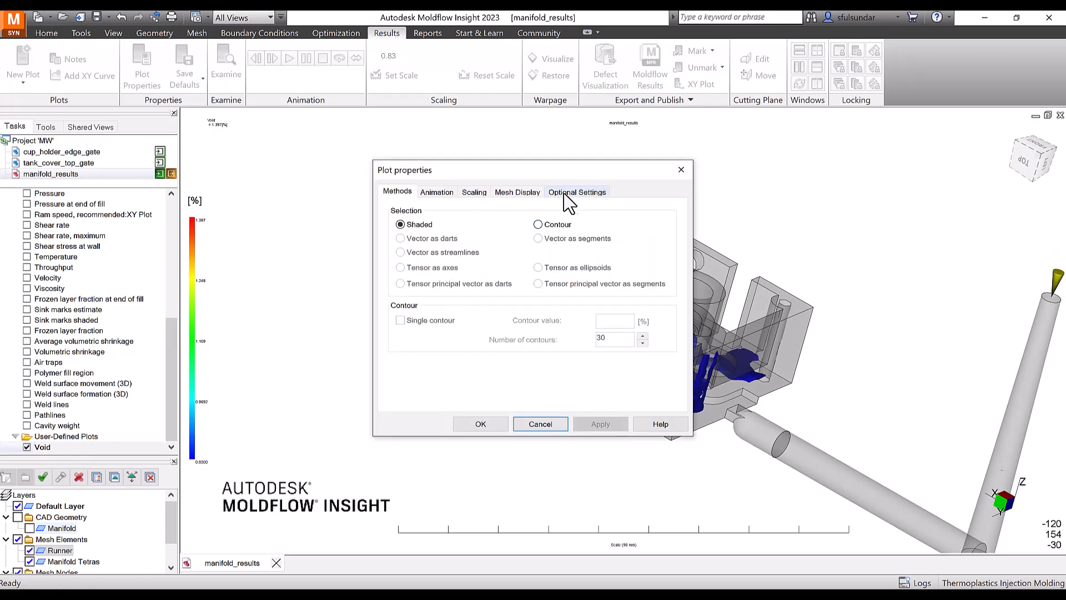
click(474, 191)
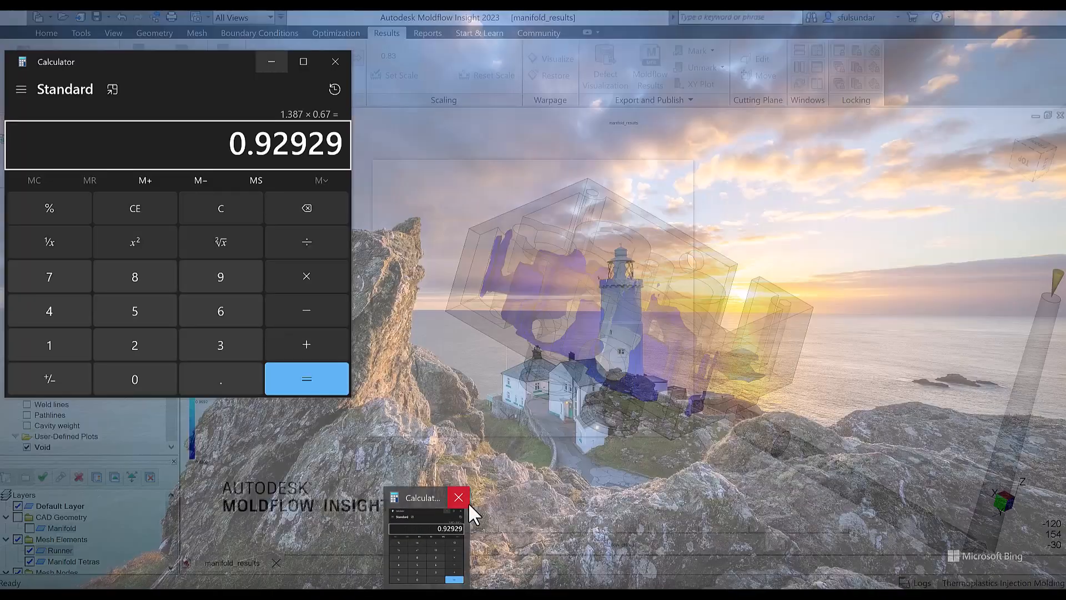
In Calculator, compute 1.38 × 0.22 = 0.3036
click(458, 497)
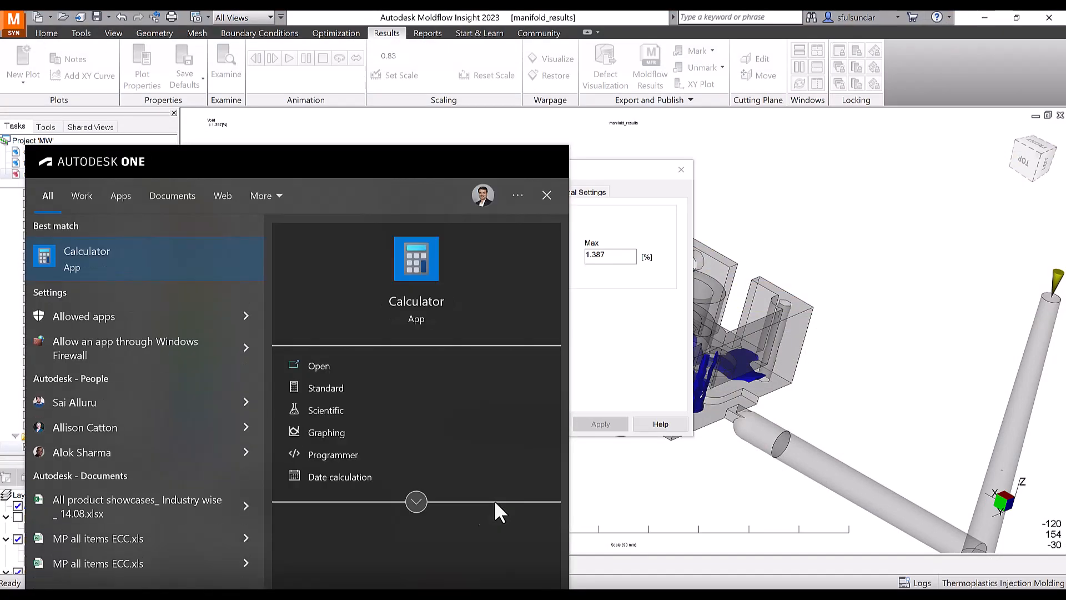
click(546, 195)
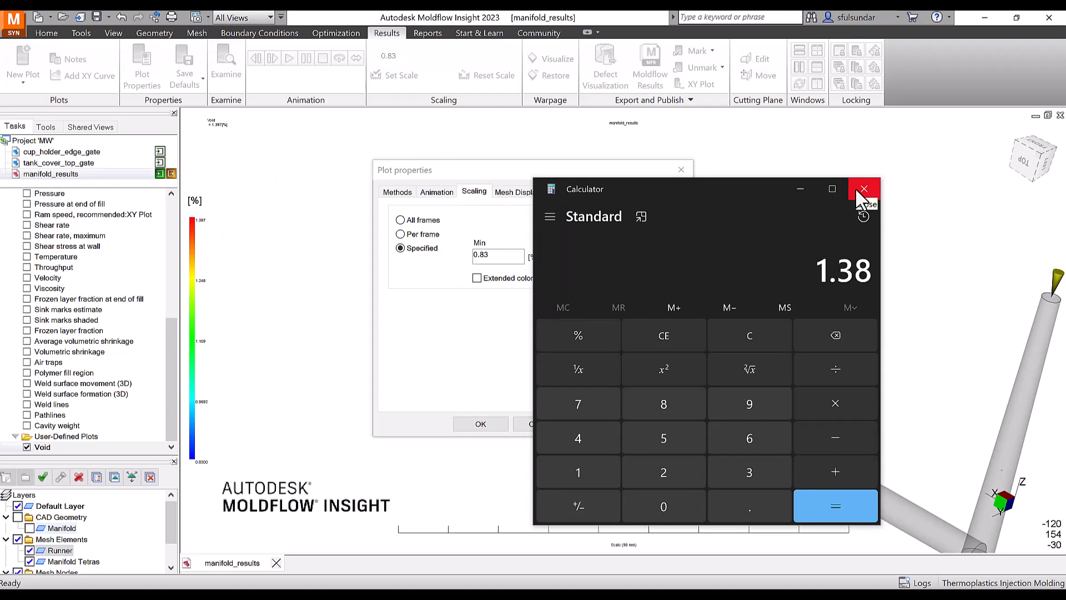
click(835, 403)
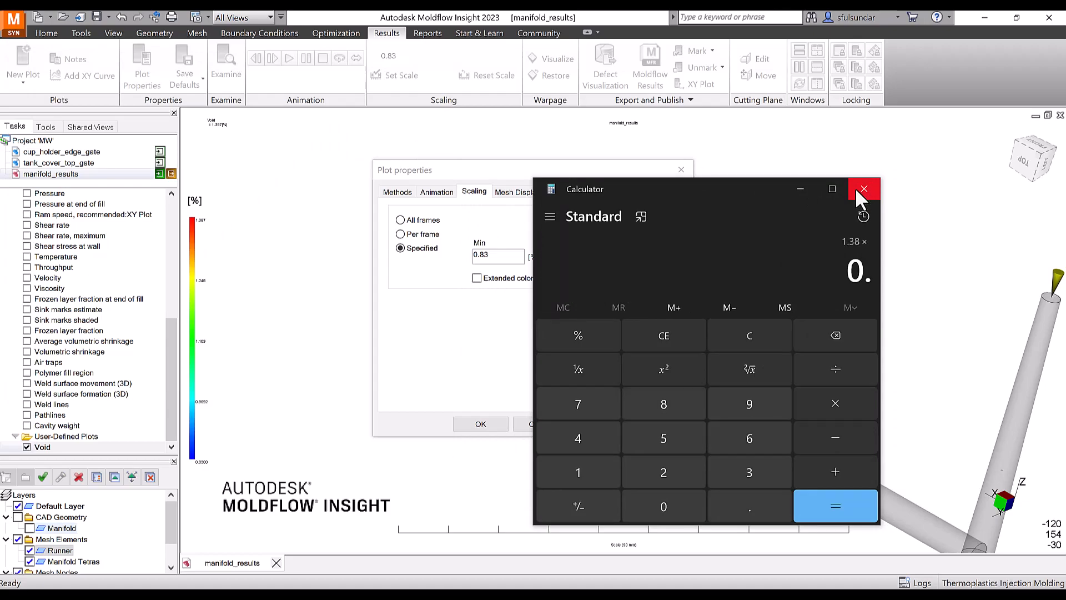
click(835, 506)
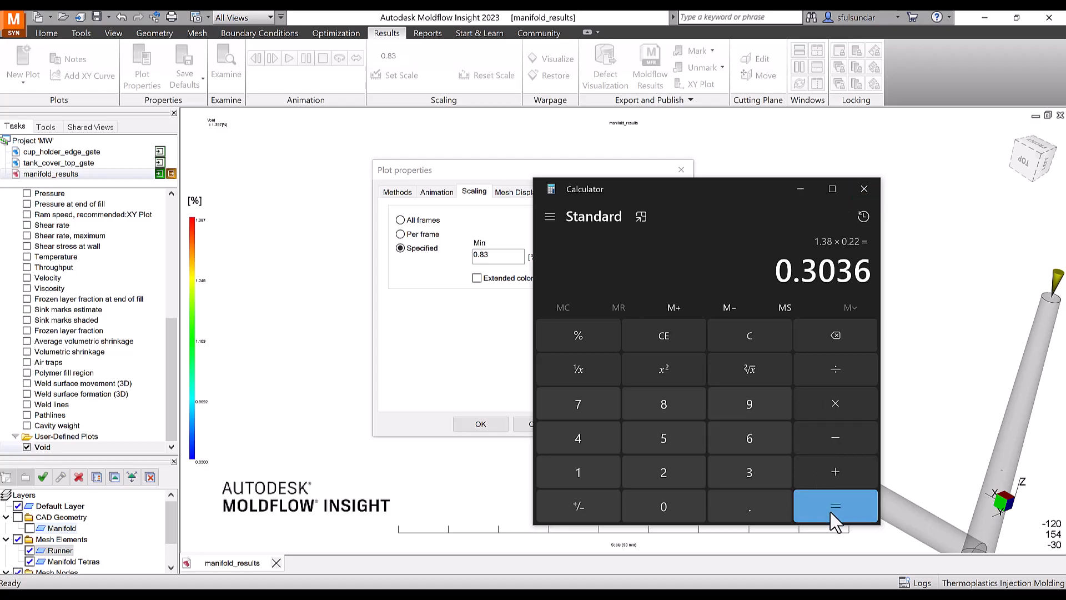
mouse_move(800, 191)
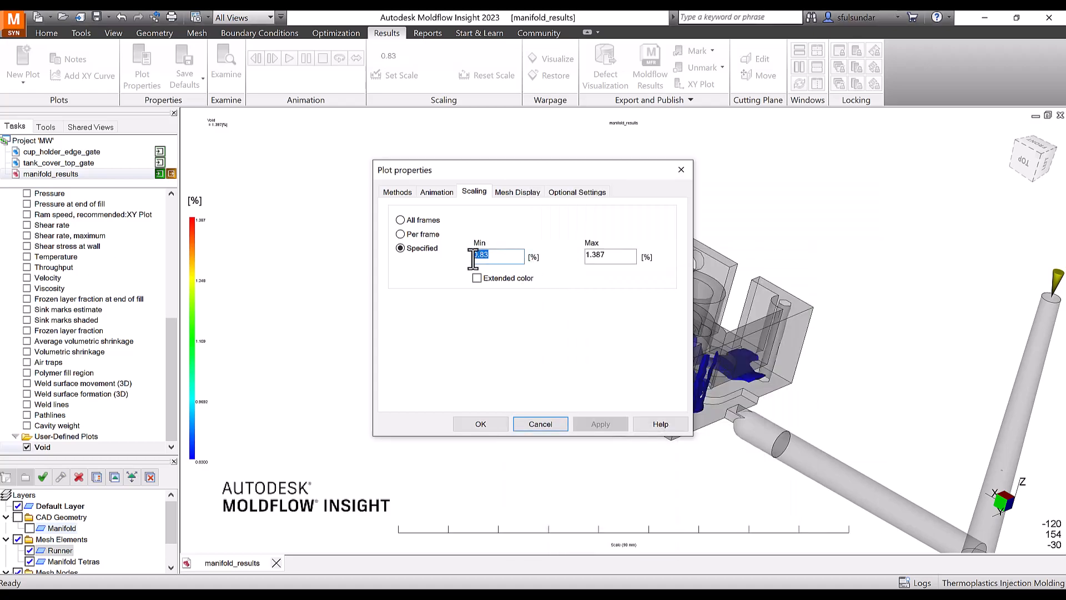
Set the Void plot's scale minimum to 0.3 in the Scaling settings
text(0.3)
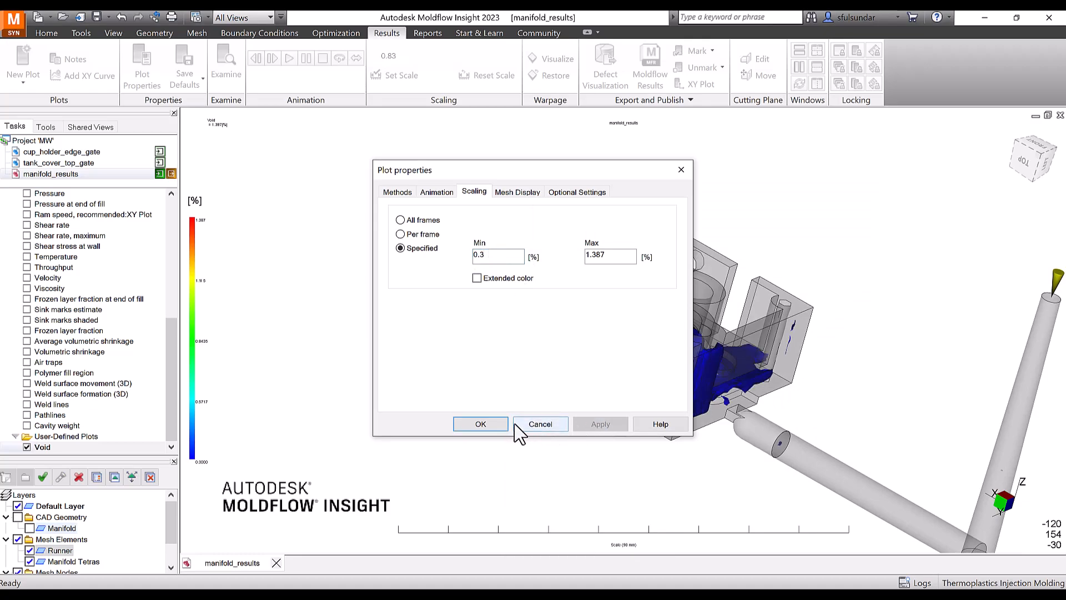
click(479, 424)
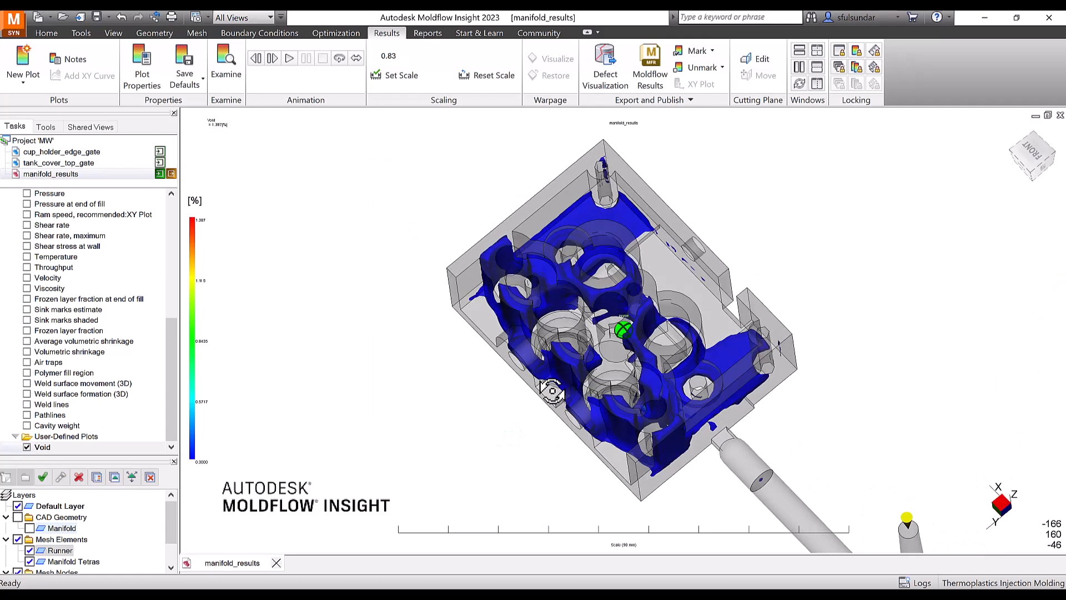
drag(622, 330, 599, 330)
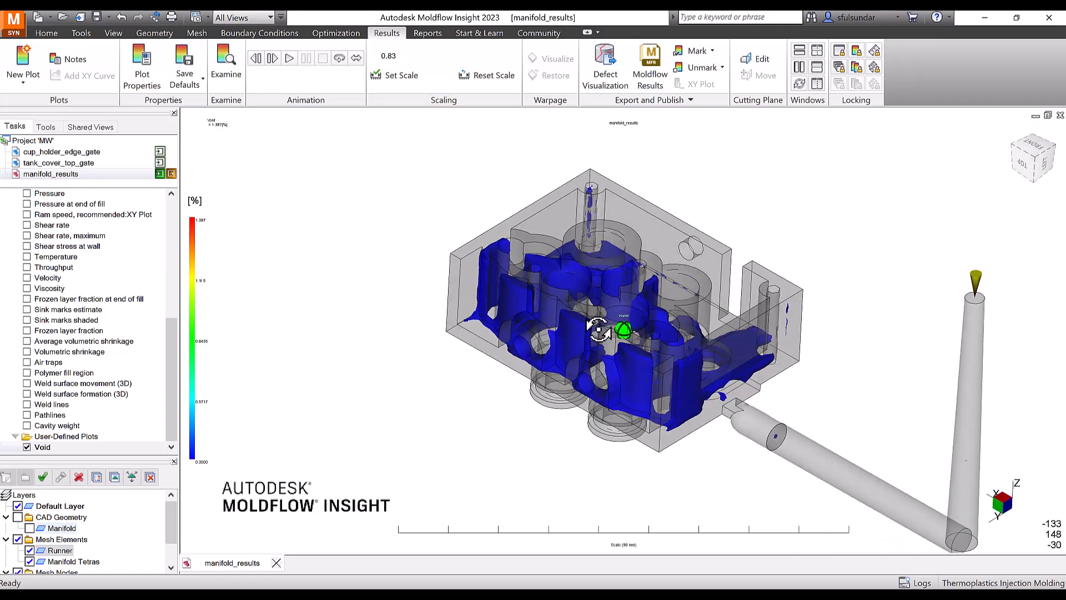
drag(599, 330, 611, 343)
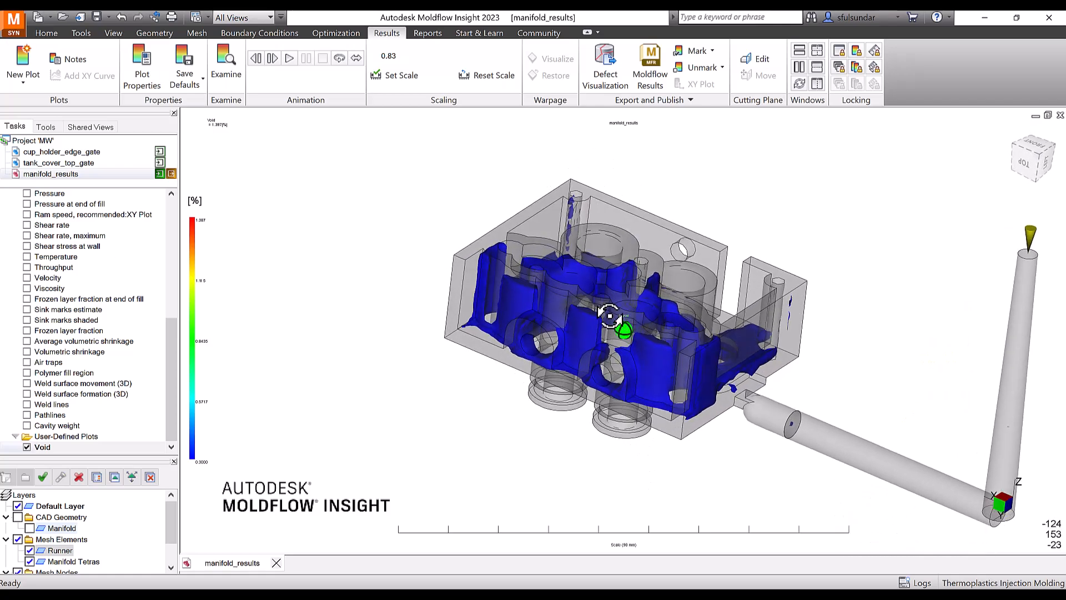
drag(608, 316, 581, 320)
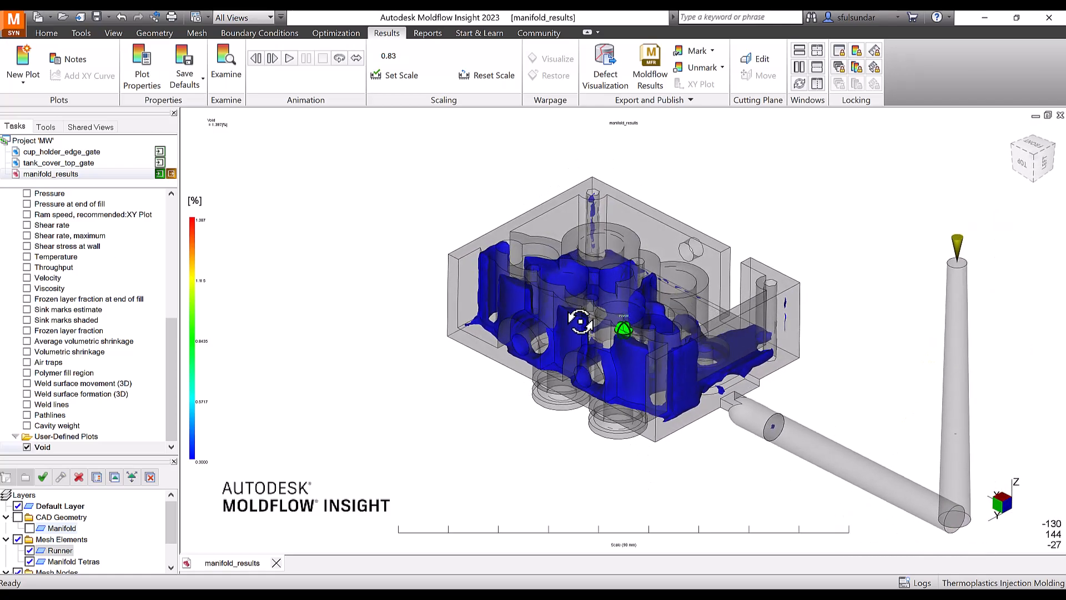
drag(581, 319, 595, 326)
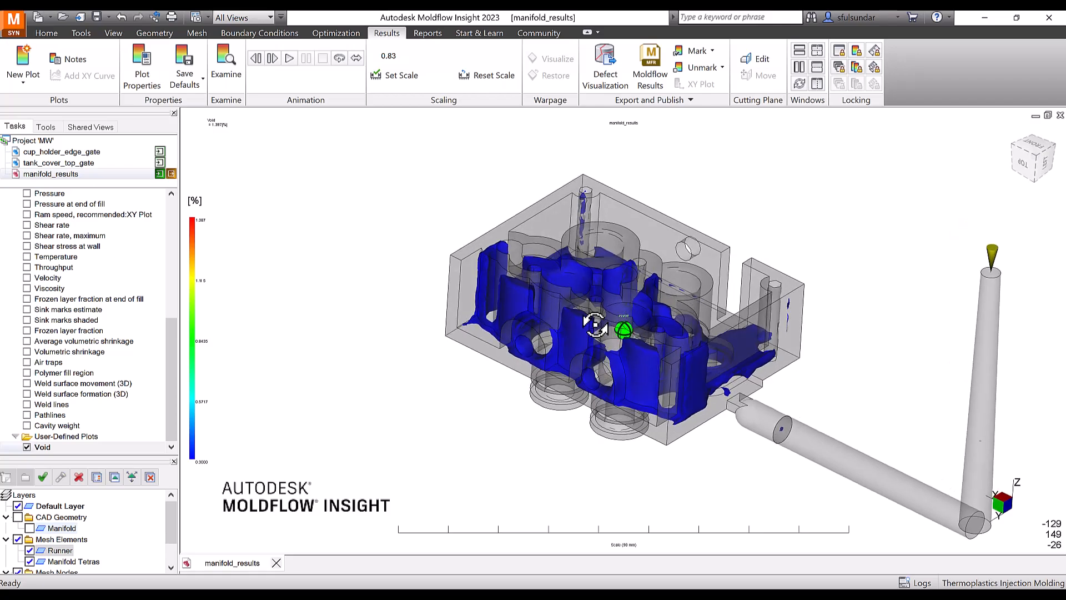
drag(599, 327, 574, 334)
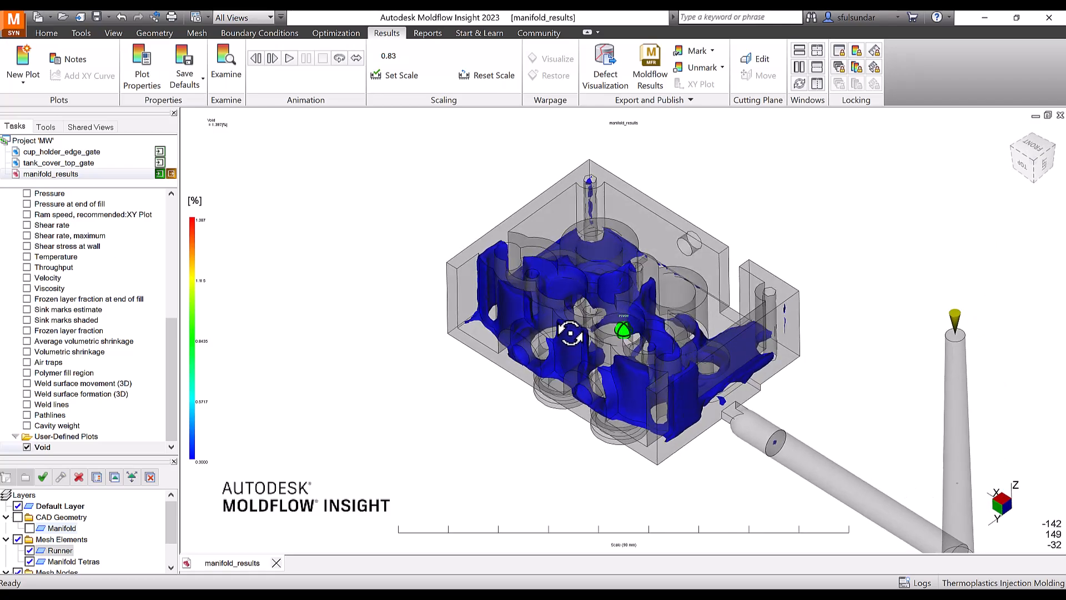
drag(571, 333, 656, 314)
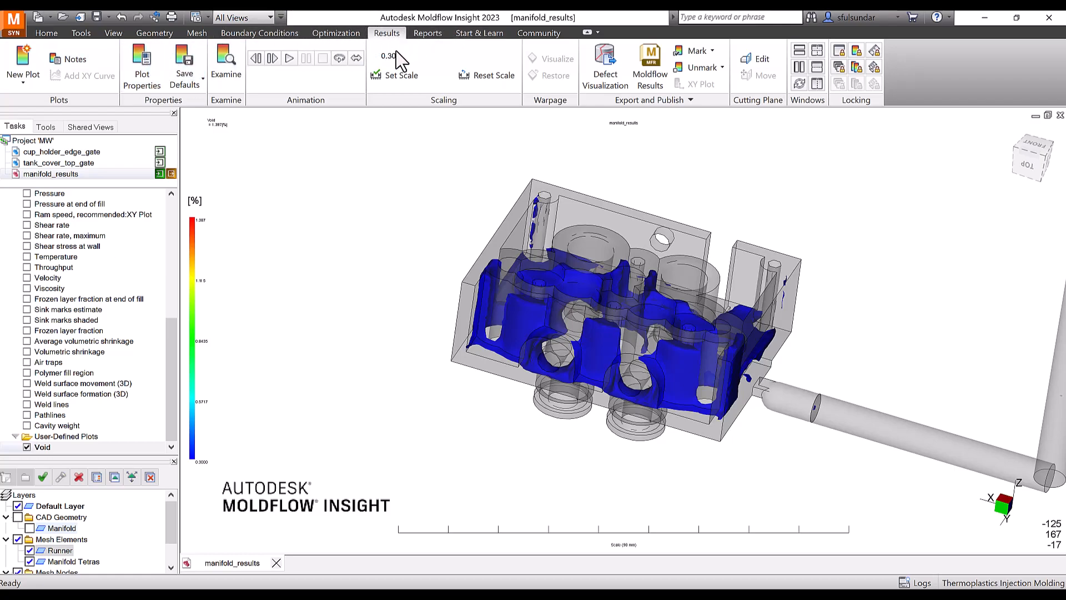
mouse_move(470, 273)
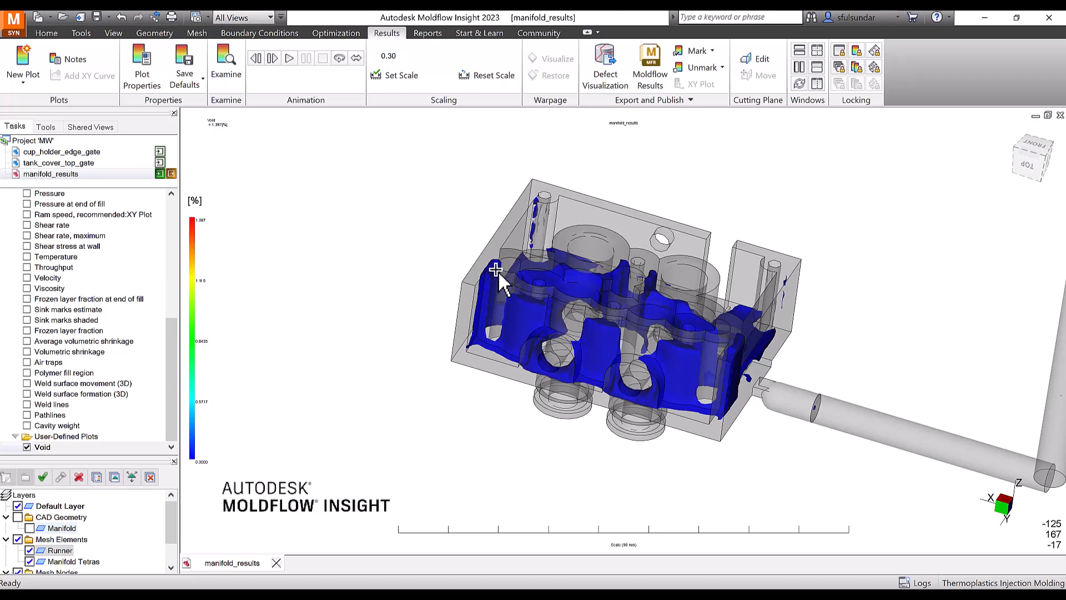
mouse_move(498, 273)
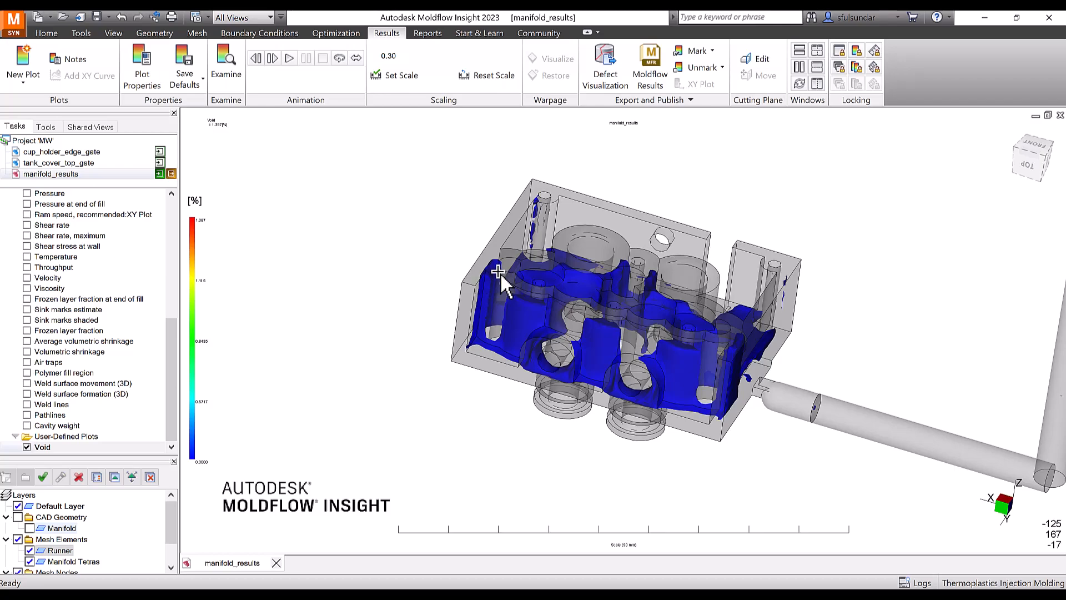